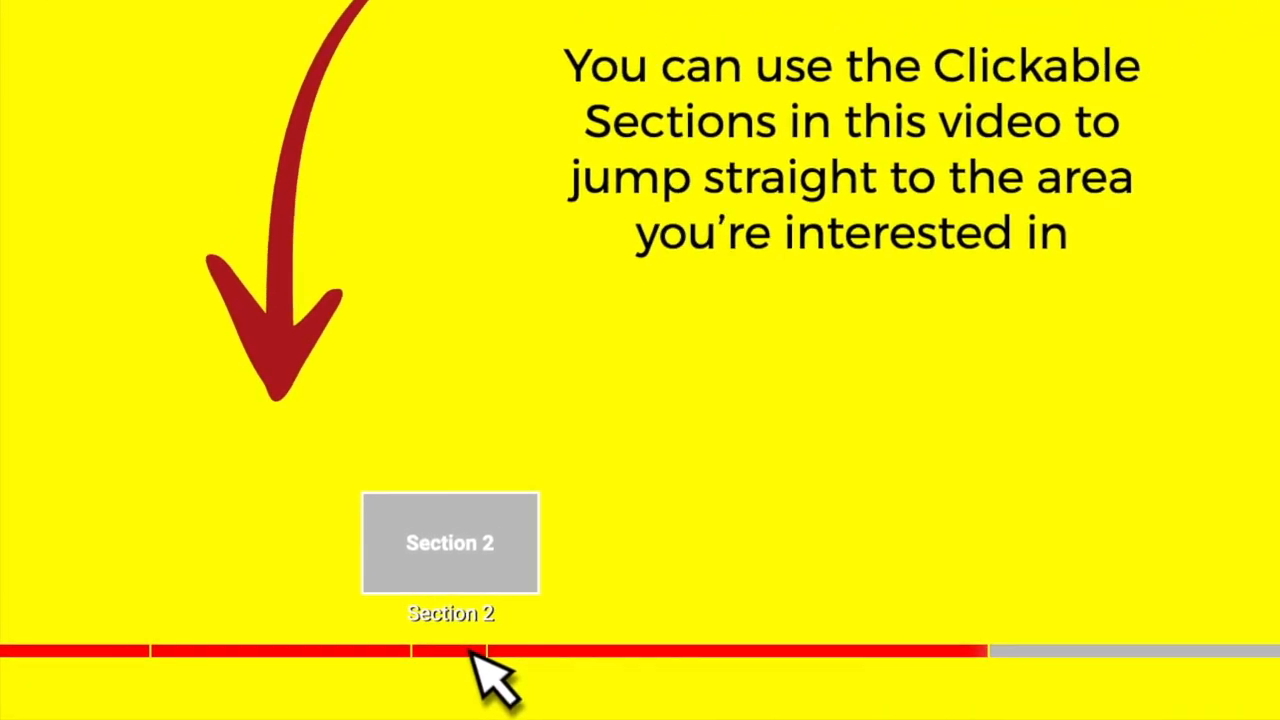
- Jump the tutorial playback to its Section 2 chapter marker
click(450, 544)
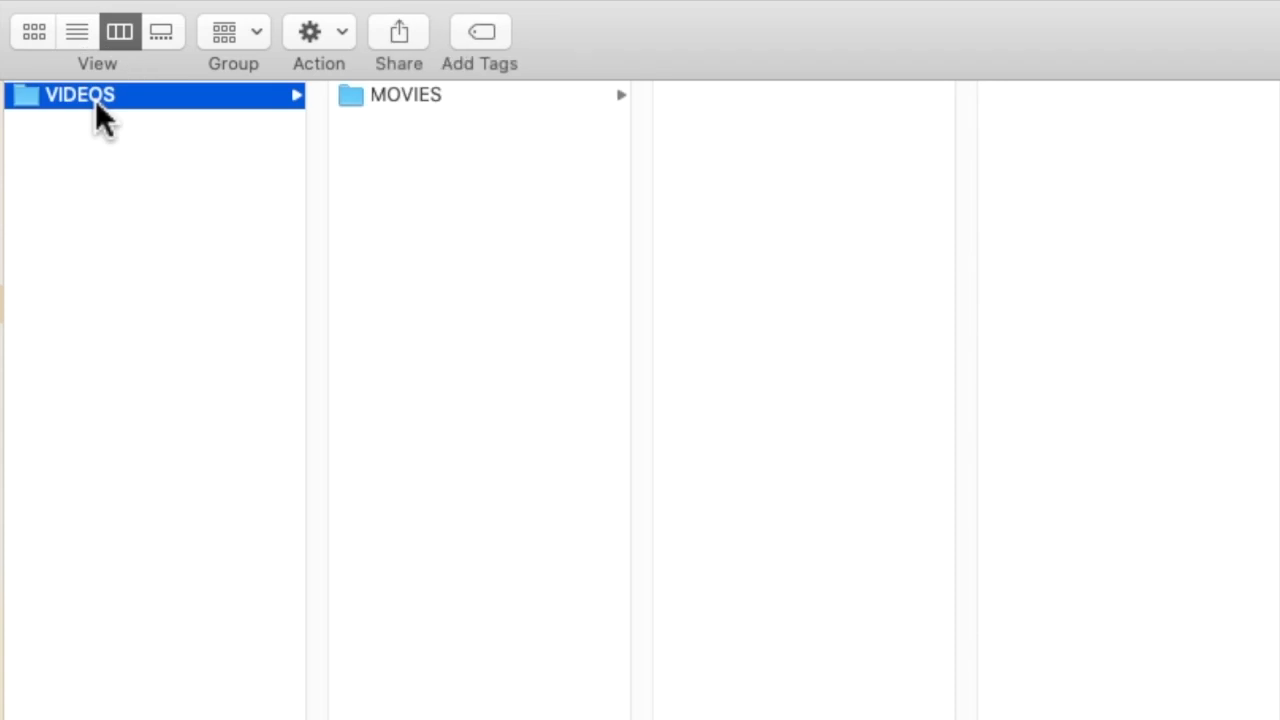
- Browse VIDEOS > MOVIES, then show Get Info for Clouds 4.9mb.mp4 on the desktop
click(406, 94)
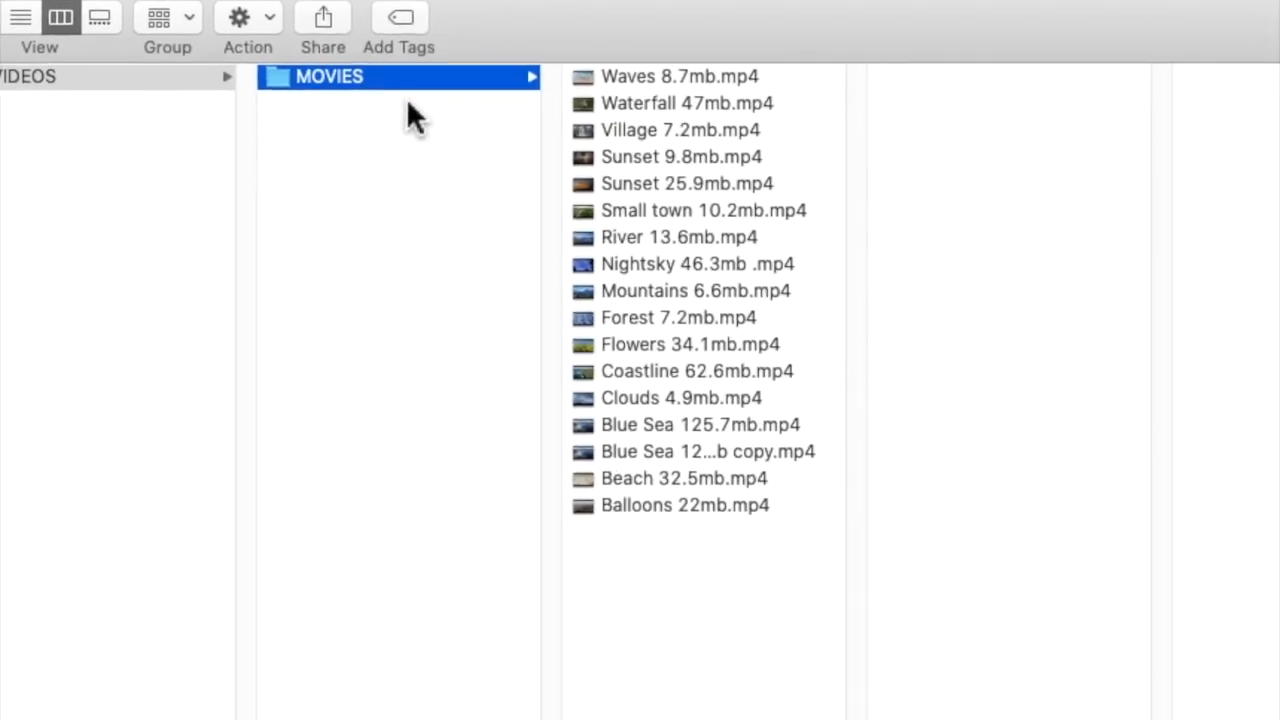
click(688, 184)
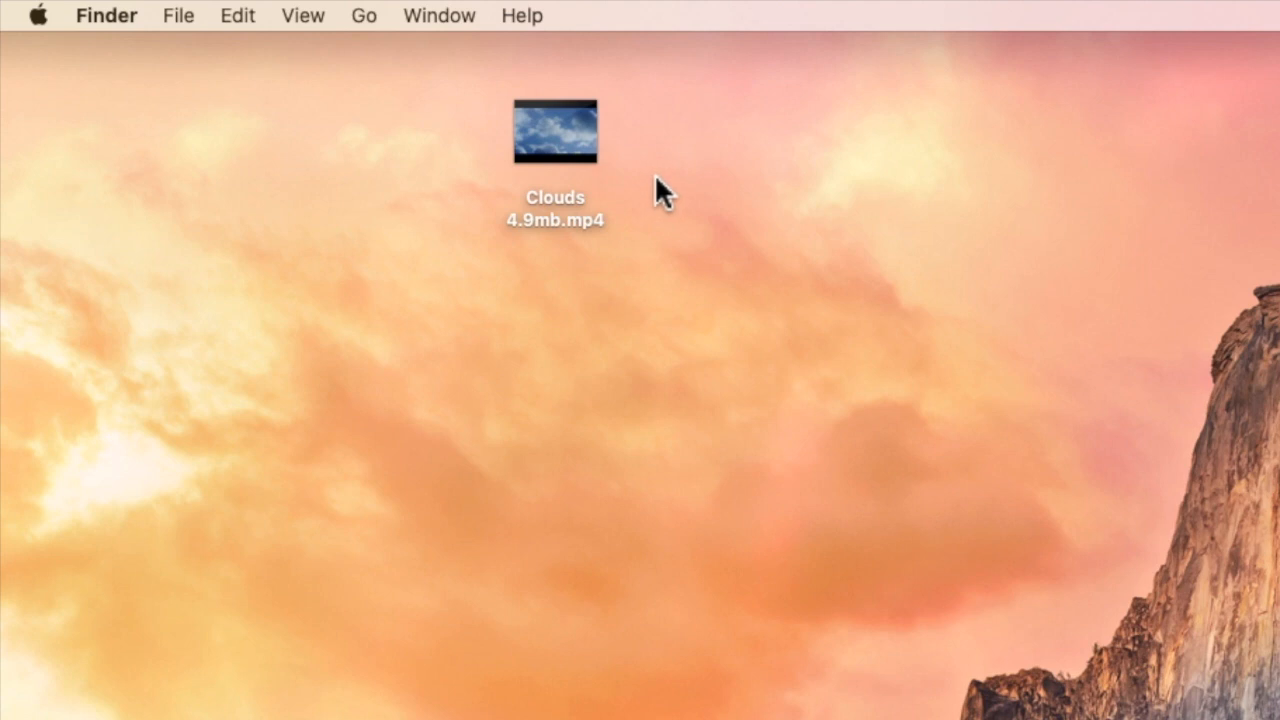
click(556, 130)
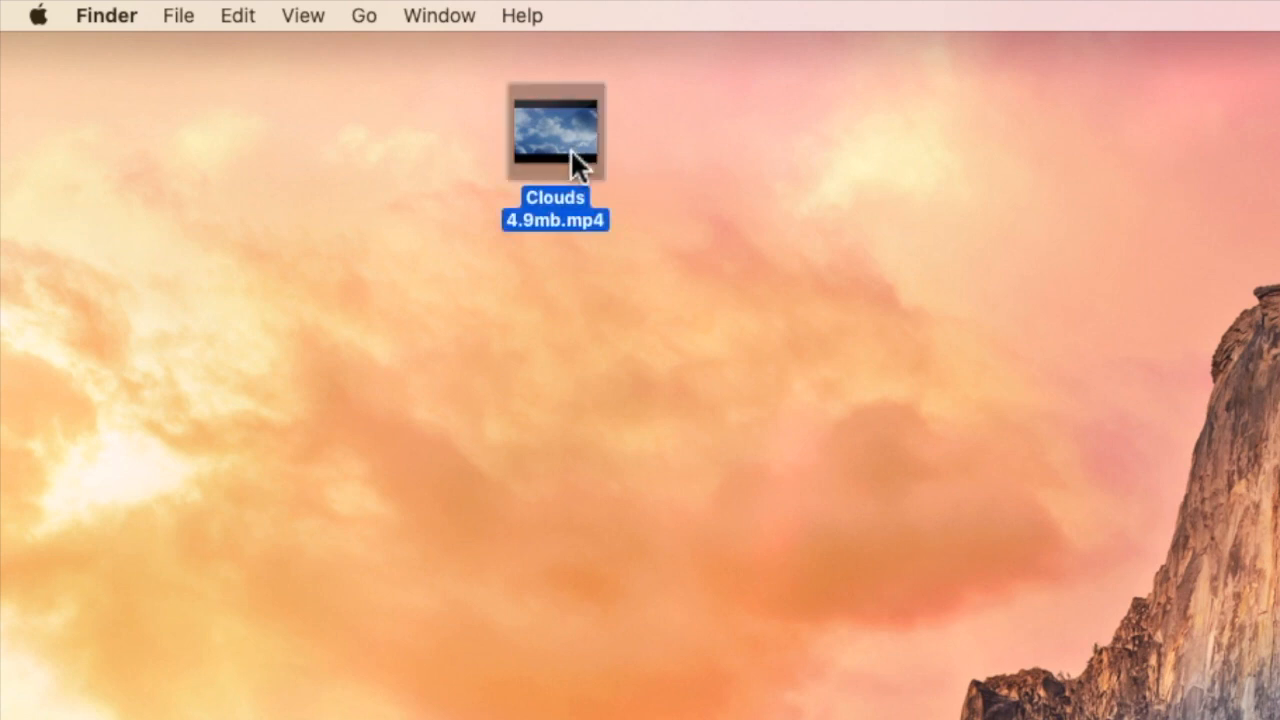
right_click(556, 132)
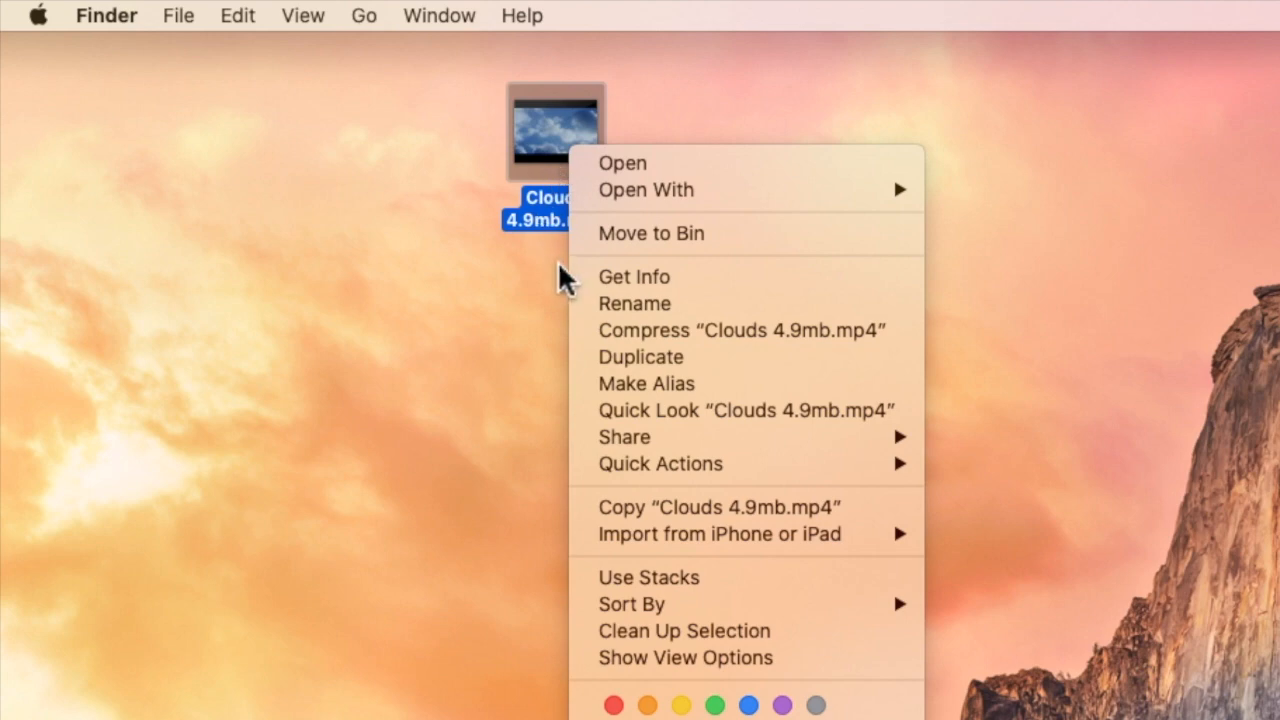
click(590, 284)
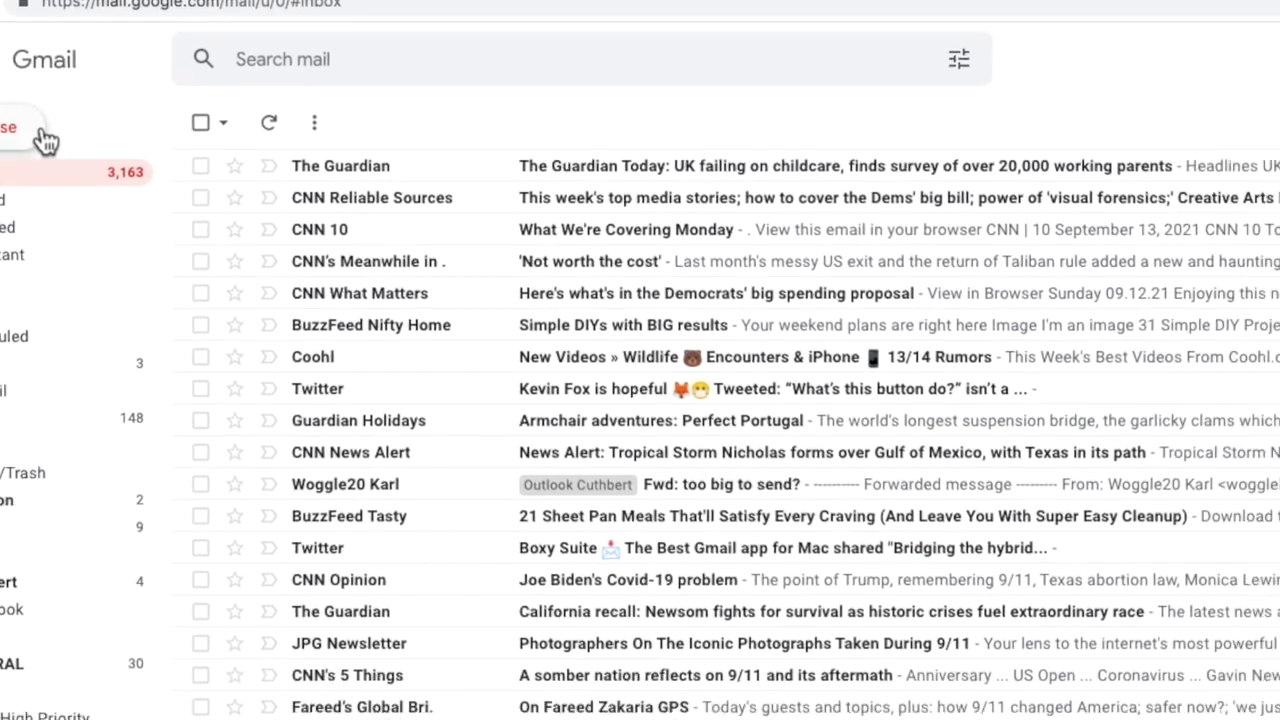
- Start a new blank message from the Gmail inbox
click(20, 128)
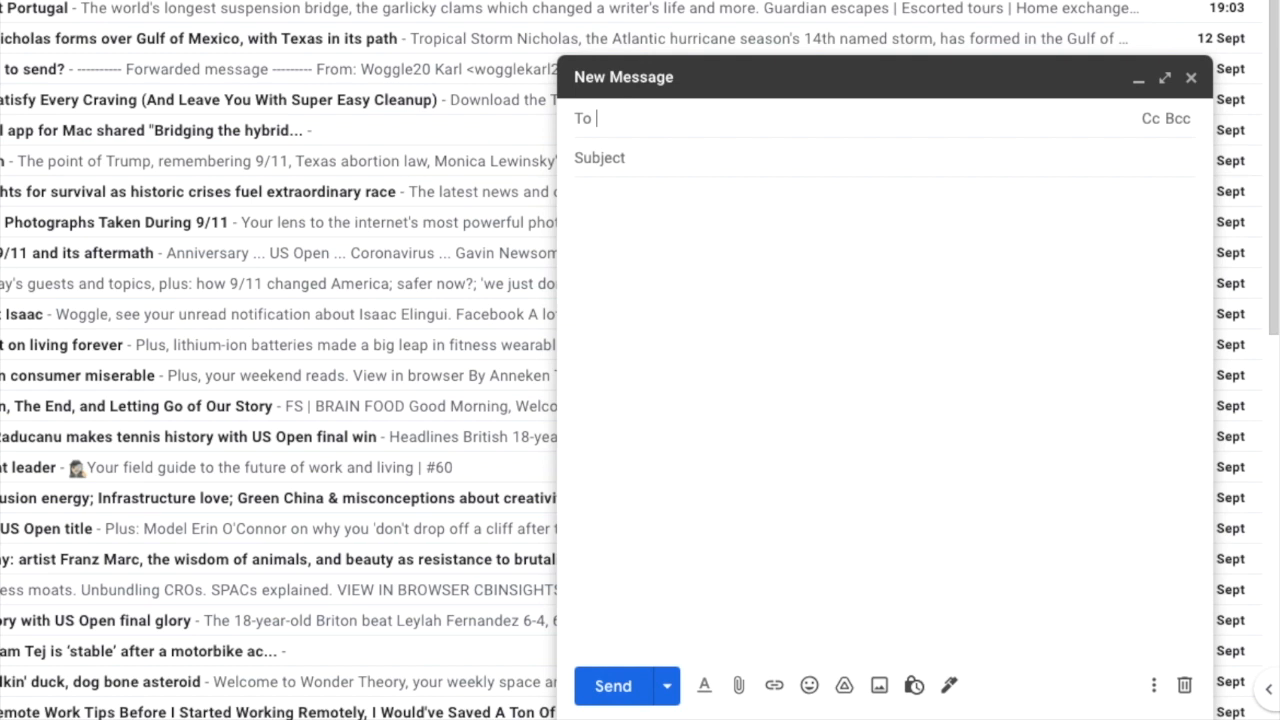
mouse_move(740, 684)
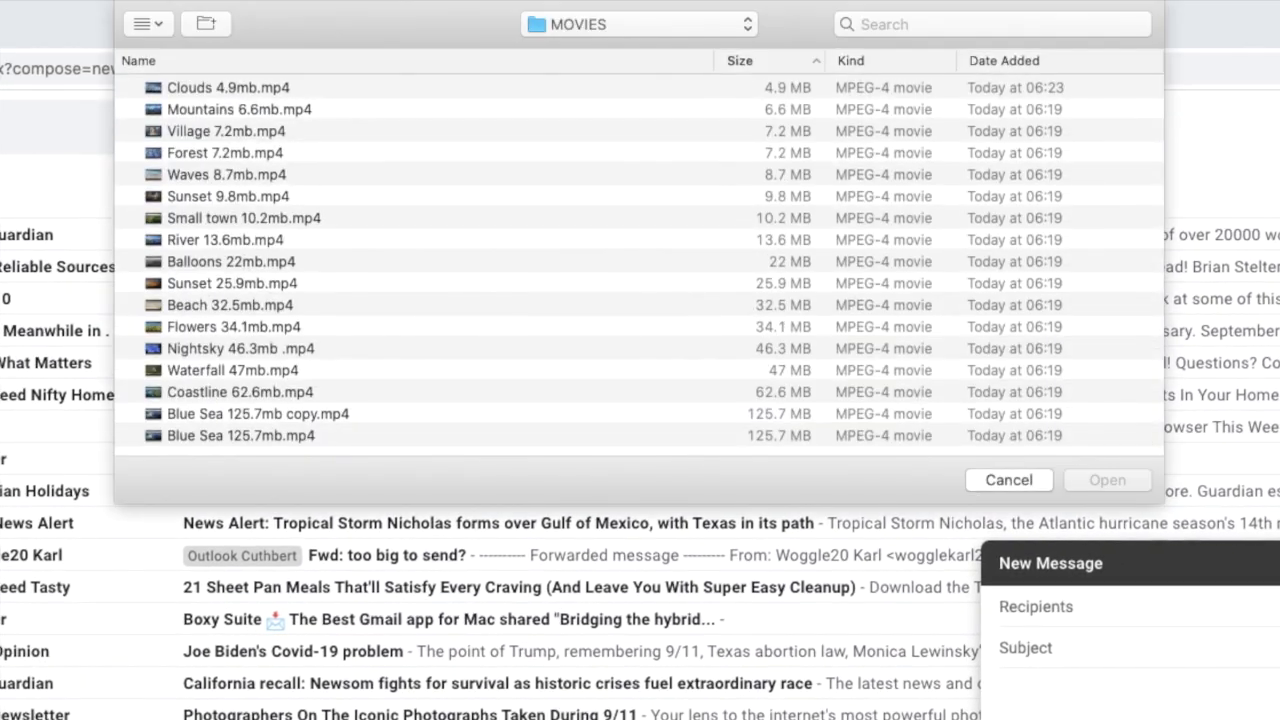
mouse_move(258, 148)
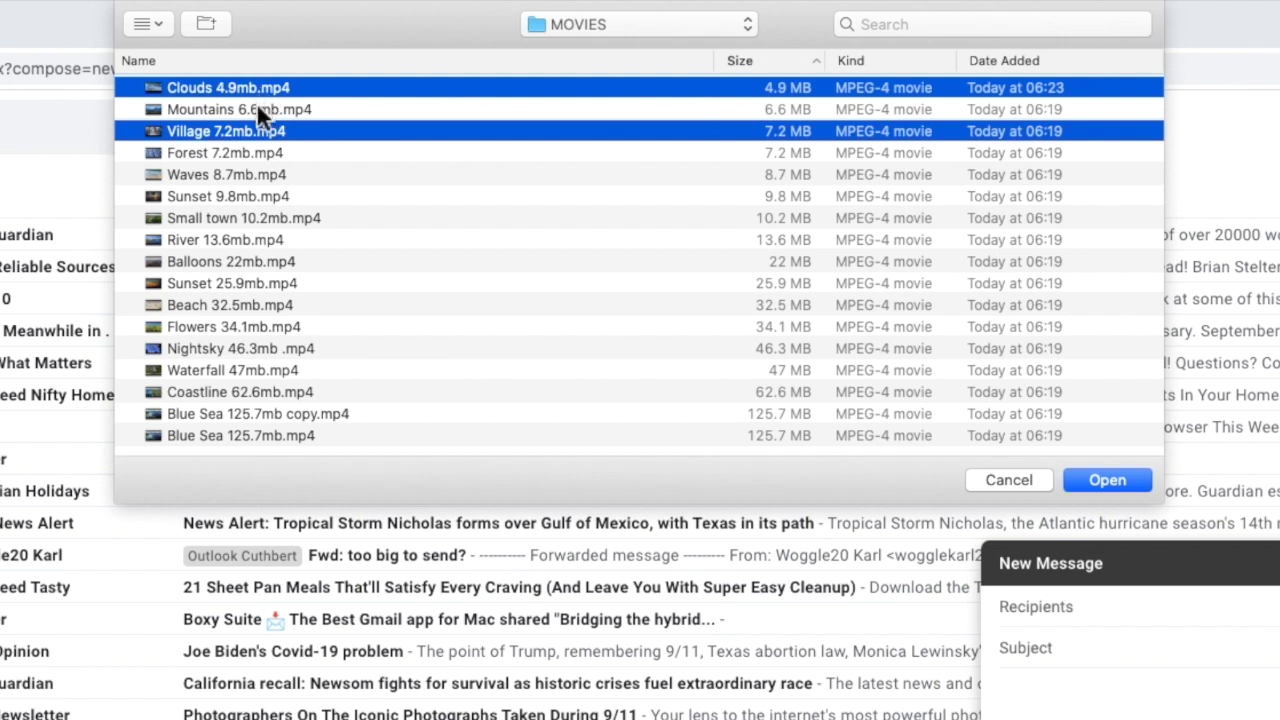
- Attach the Village, Clouds and Waves clips, pick the suggested recipient and send 'Videos for you'
click(228, 174)
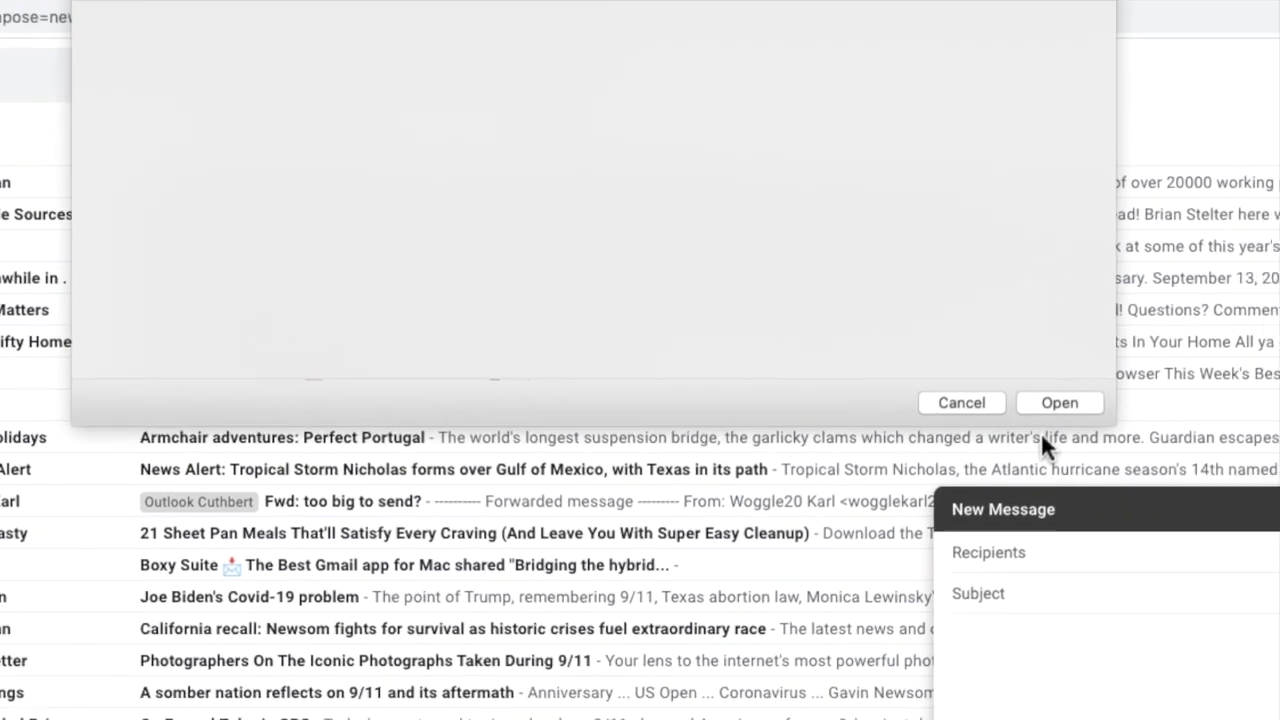
click(1058, 402)
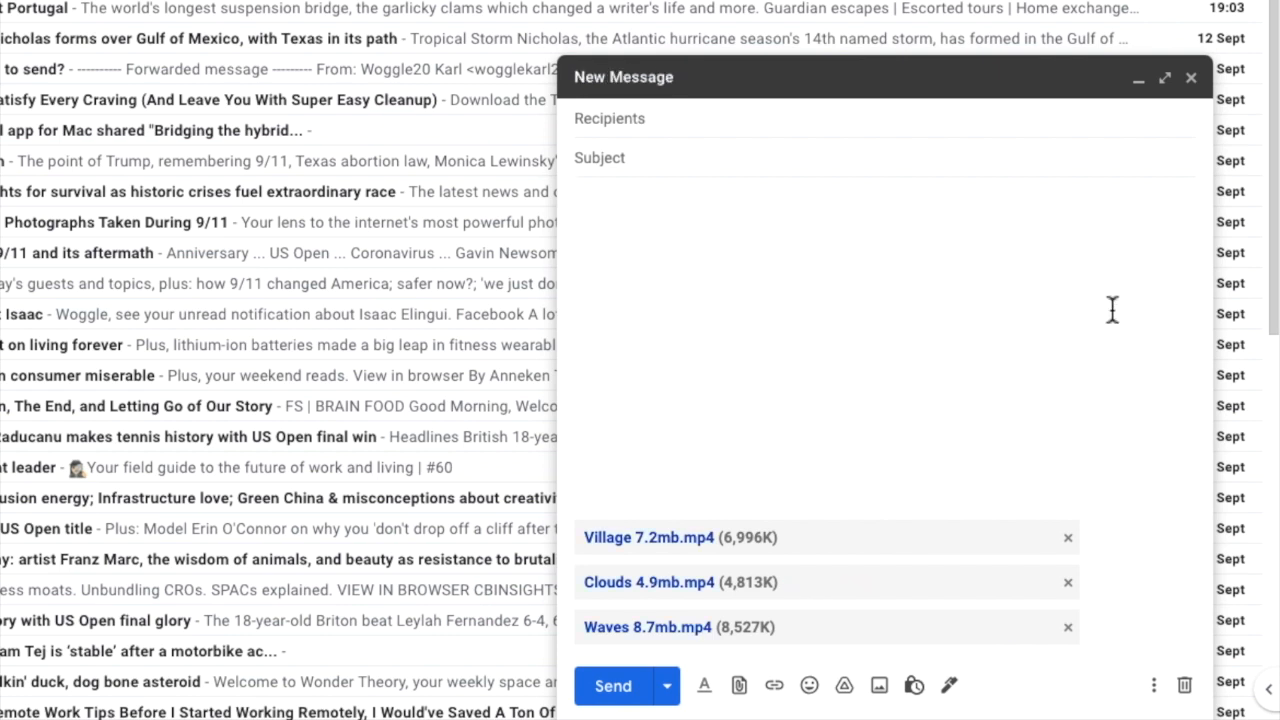
text(cut)
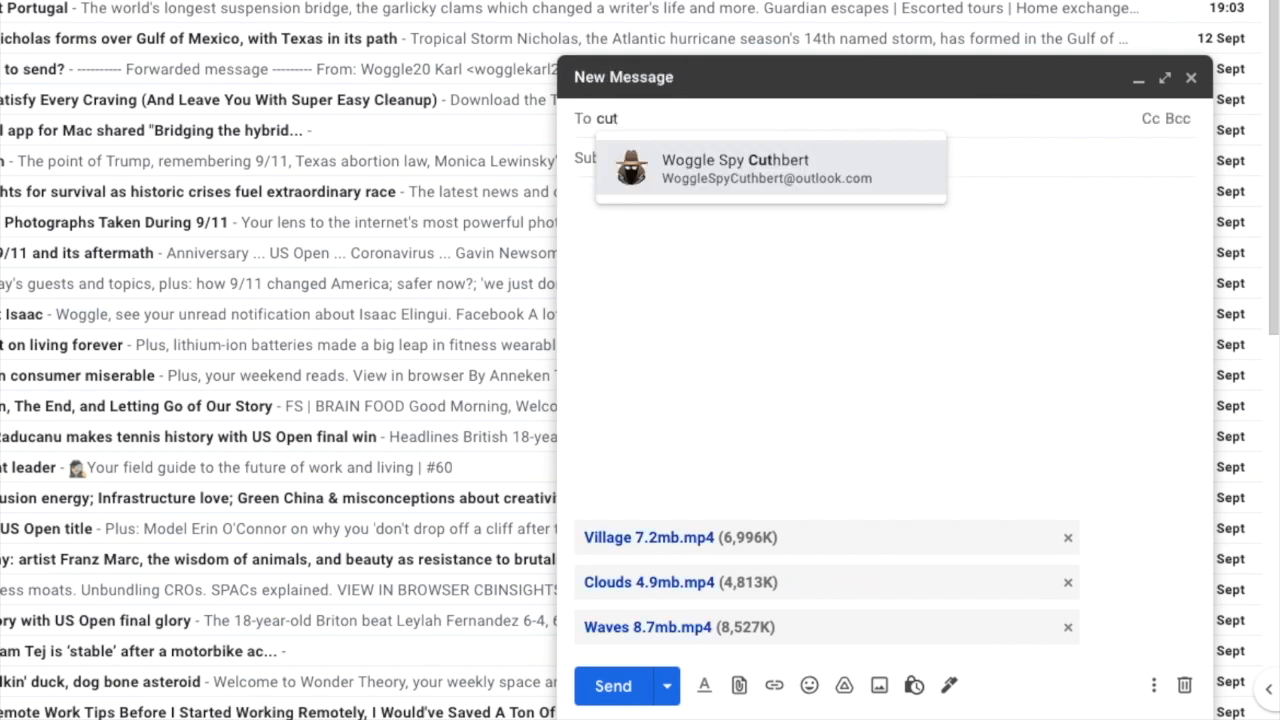
click(736, 168)
text(Videos for you)
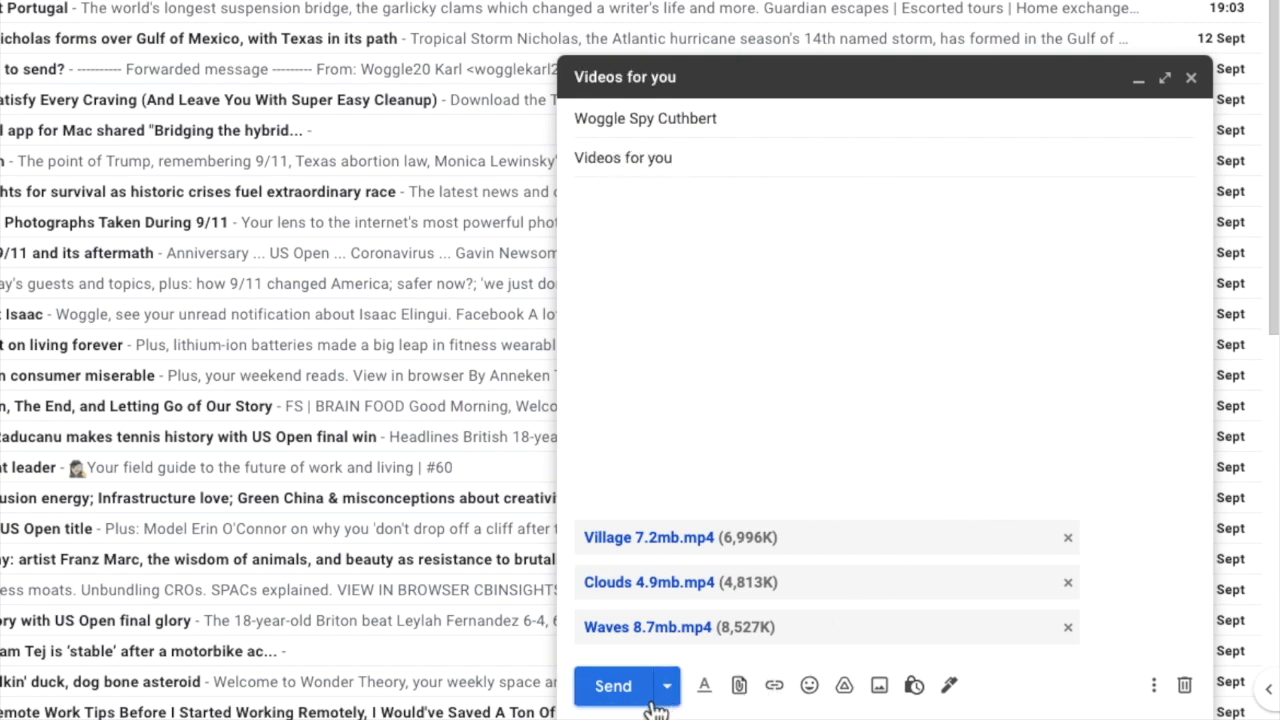
click(1192, 76)
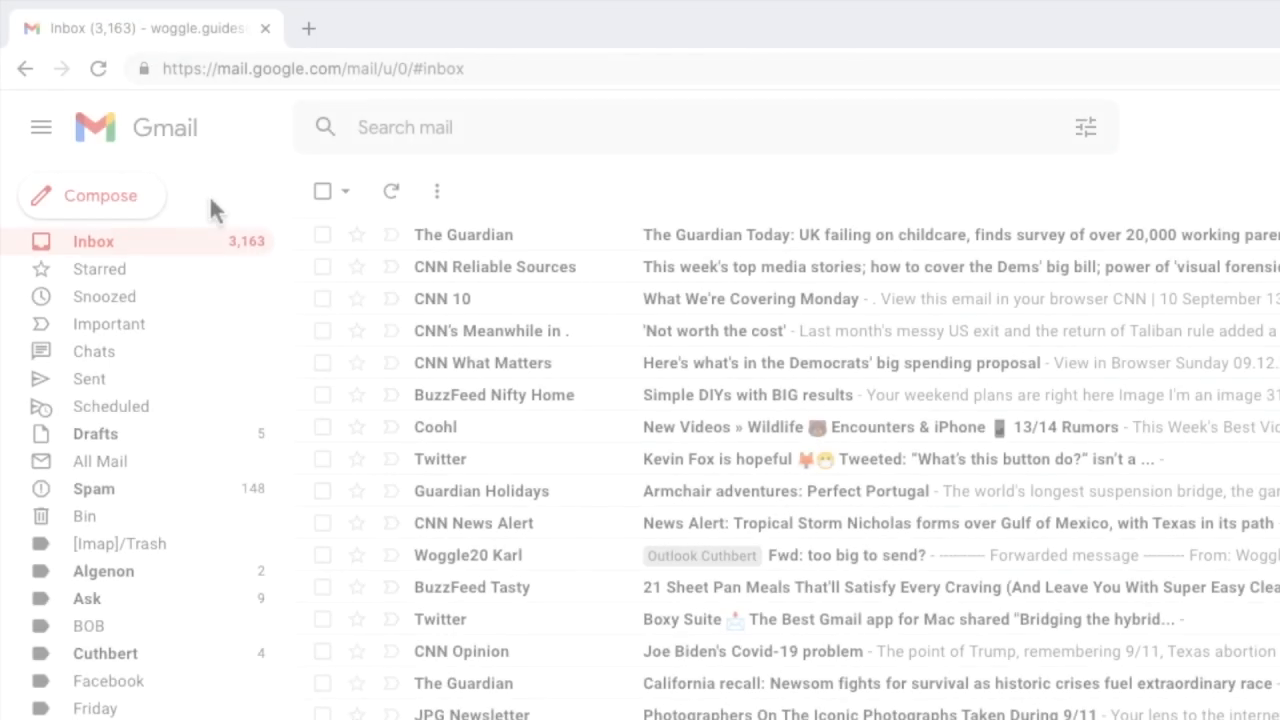
- Start composing another new message from the inbox
click(92, 196)
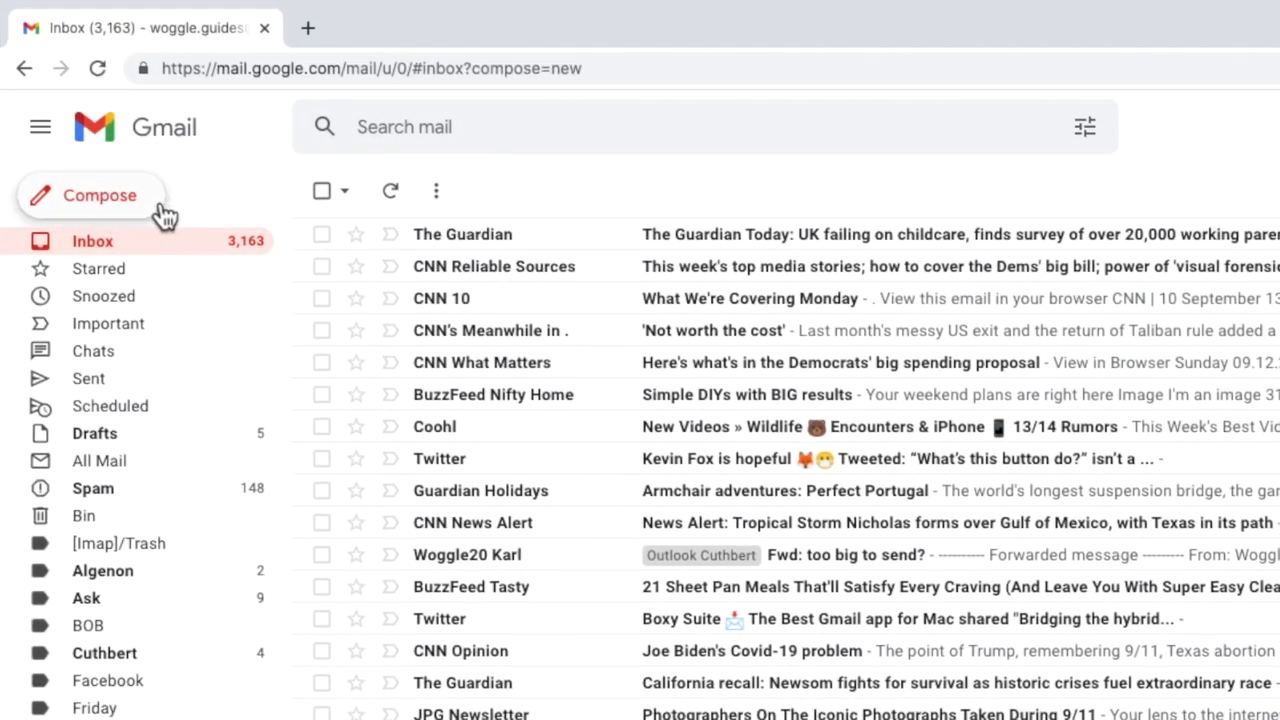
click(90, 196)
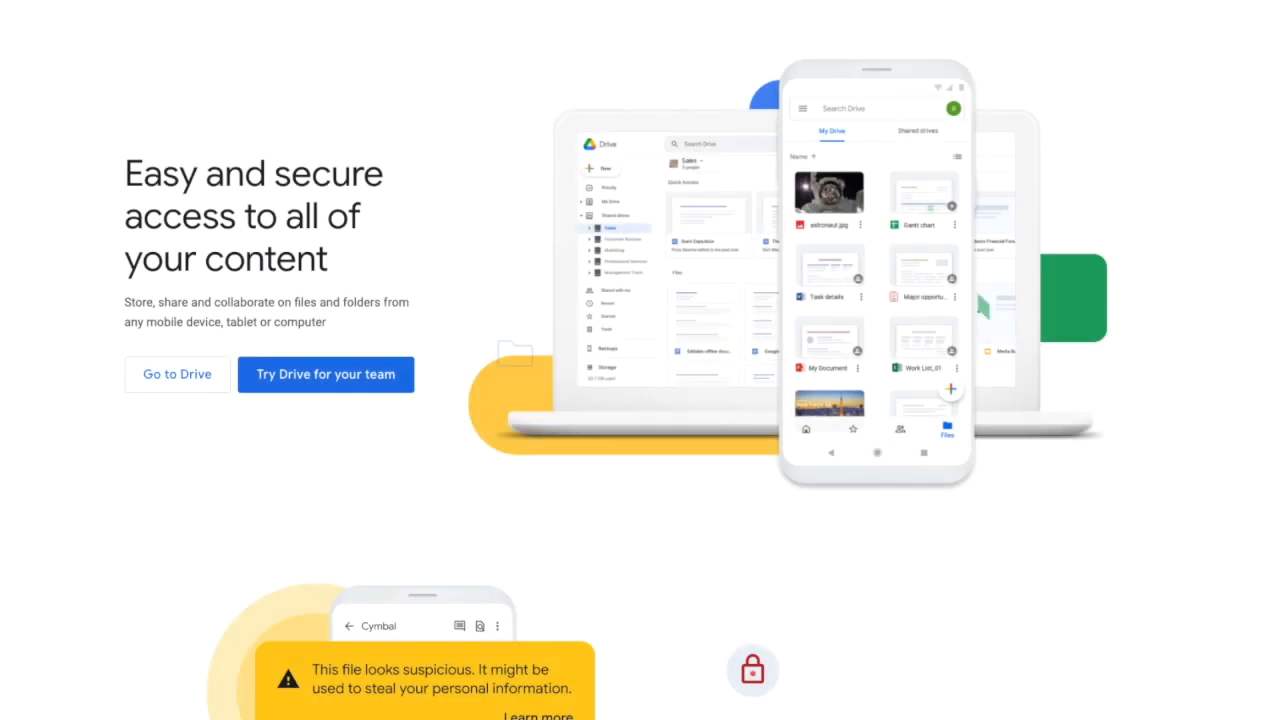
scroll(down, 3)
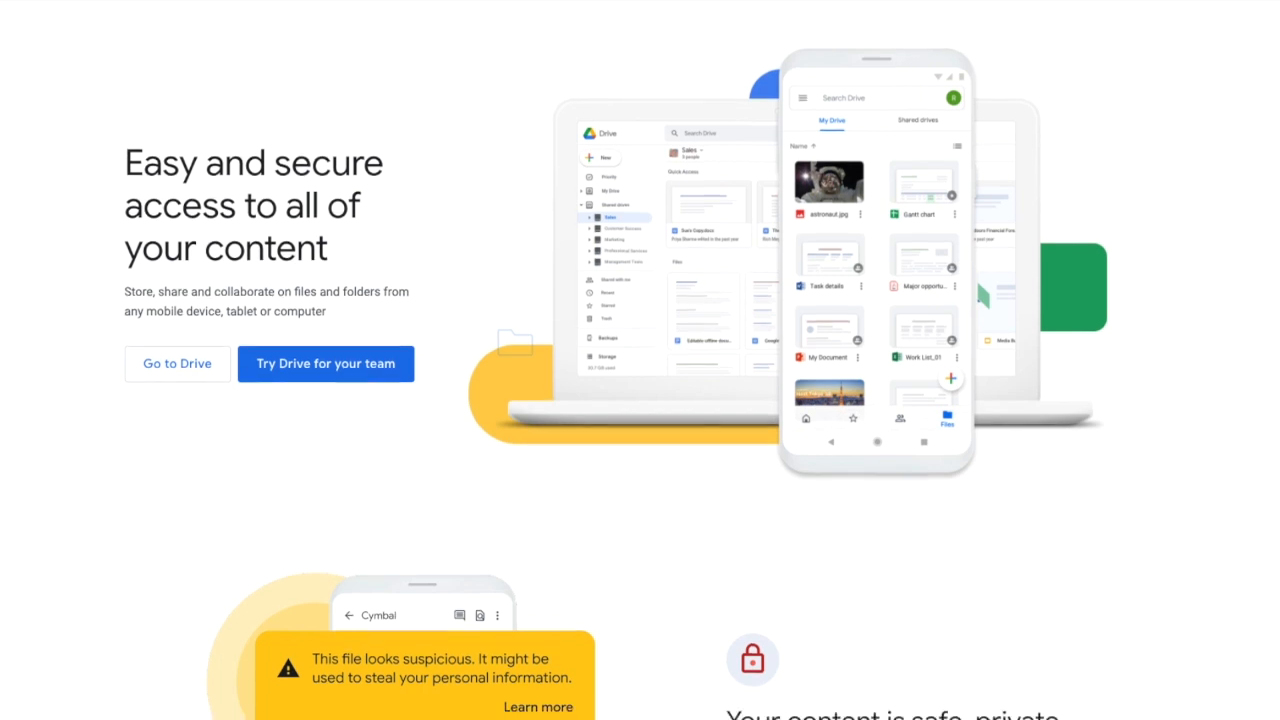
scroll(down, 3)
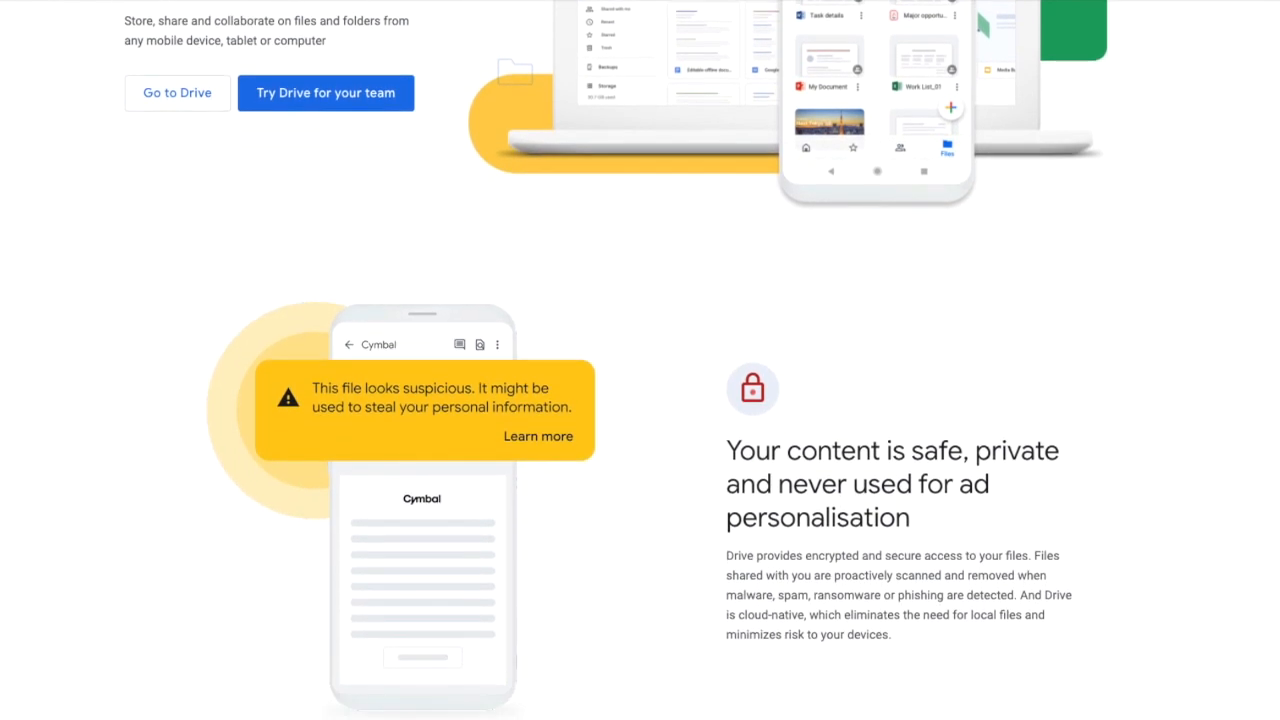
scroll(down, 3)
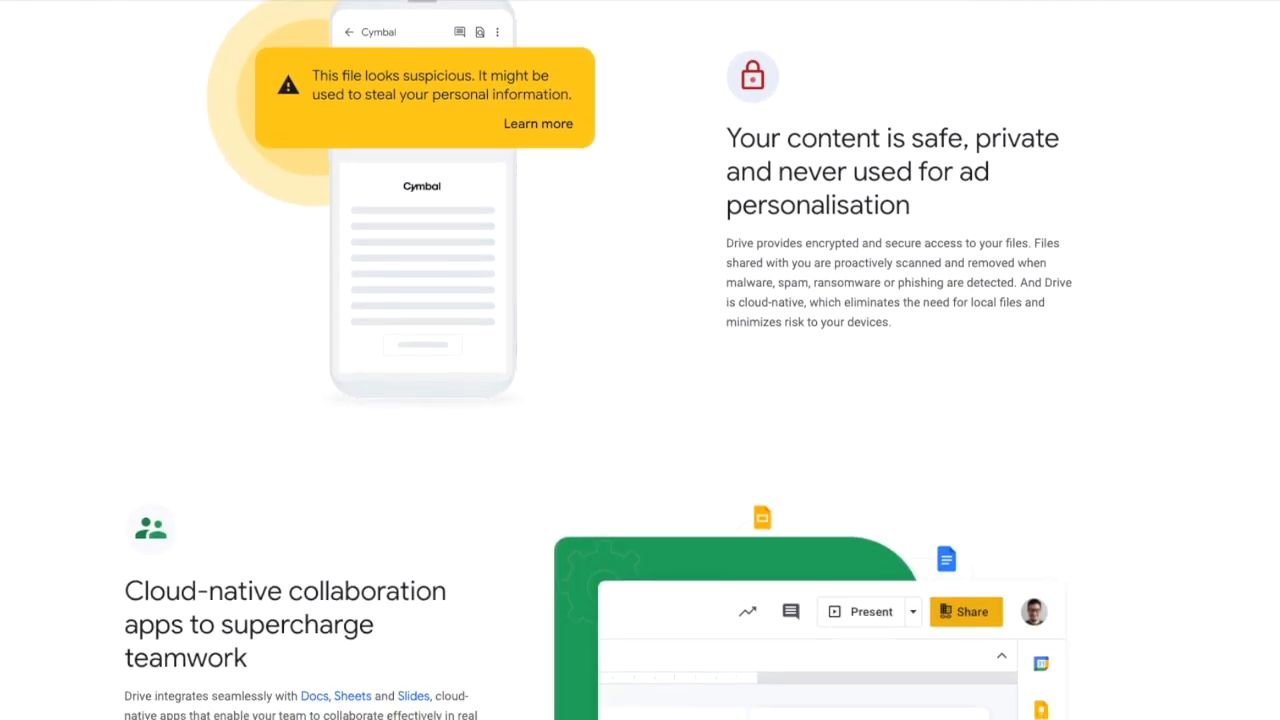
scroll(down, 3)
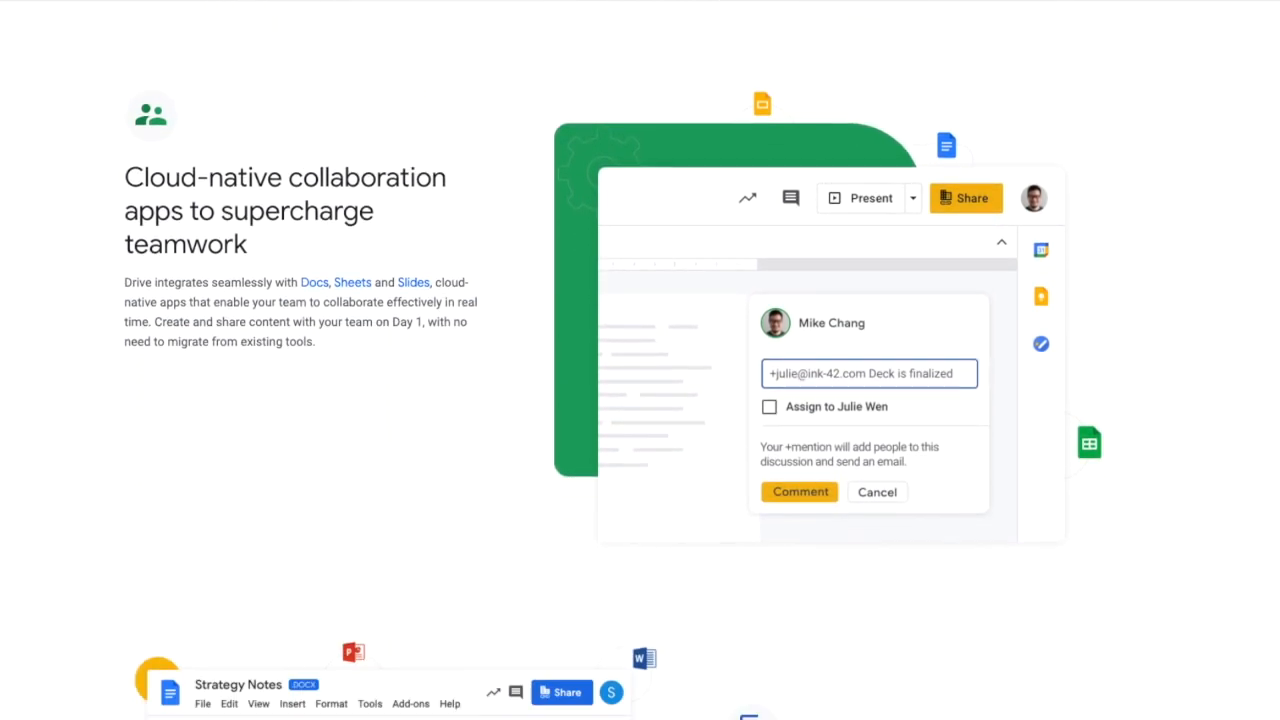
scroll(down, 3)
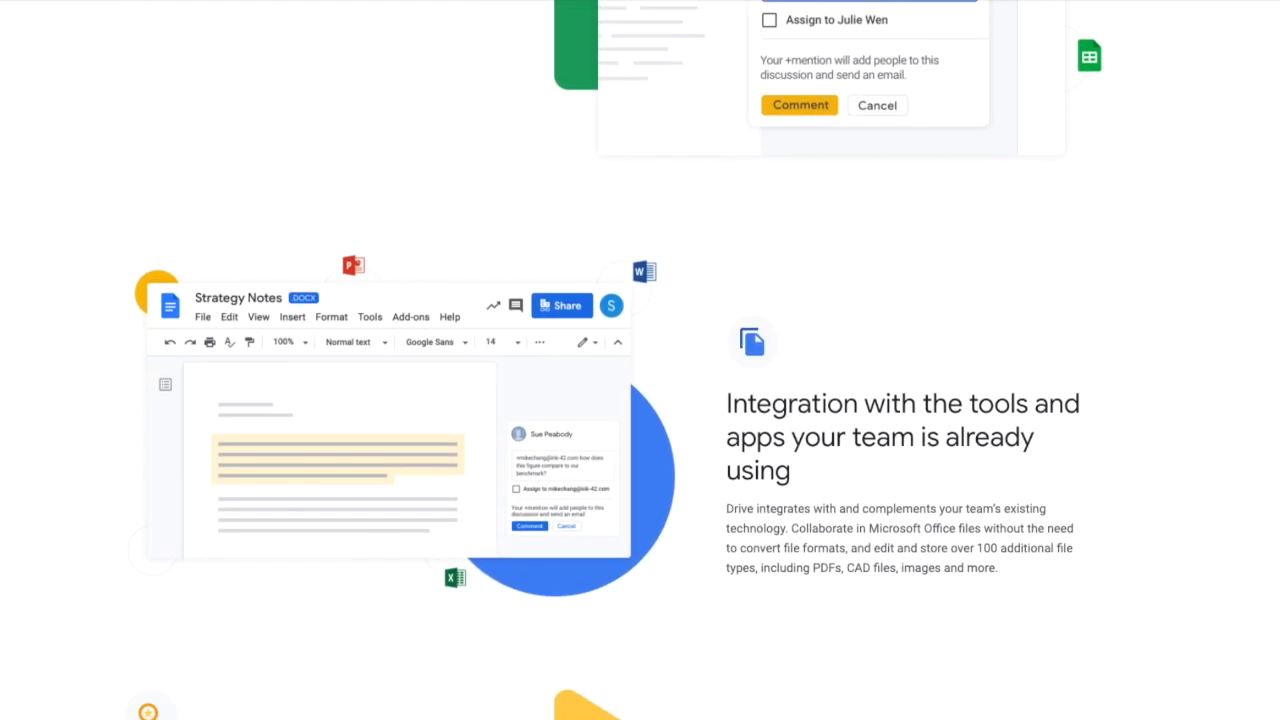
scroll(down, 3)
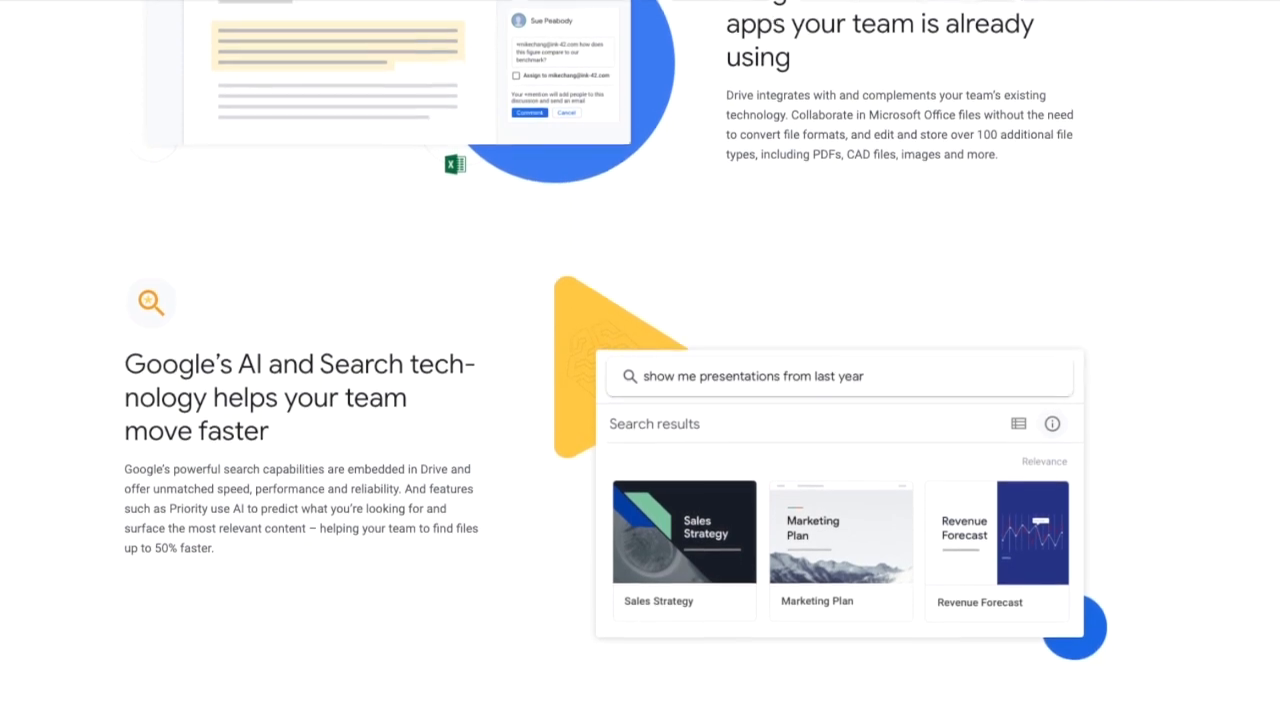
scroll(down, 3)
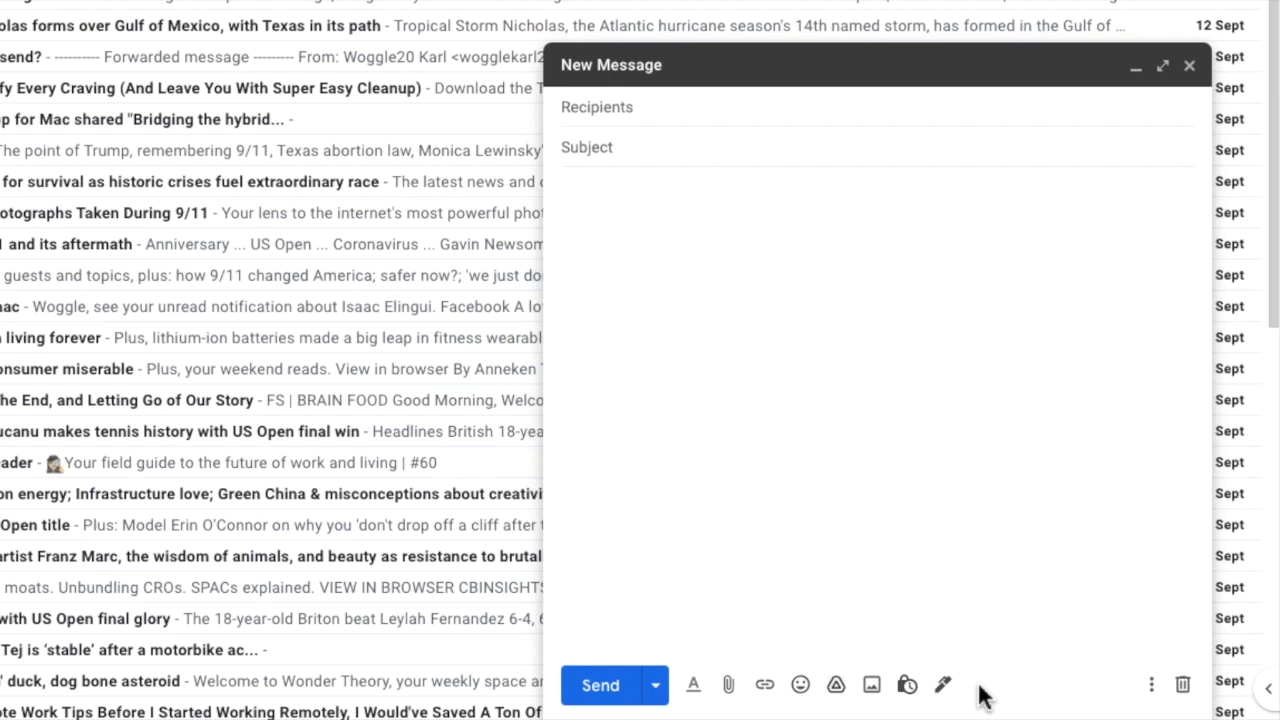
mouse_move(836, 684)
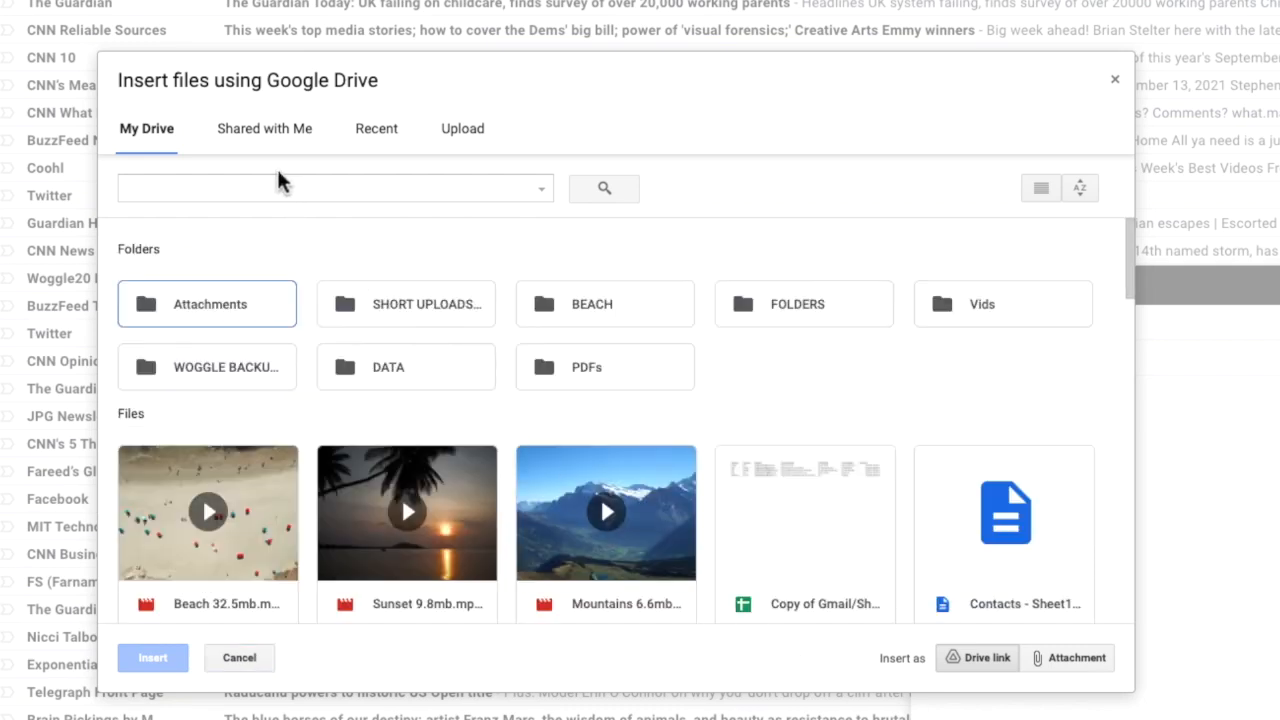
- Bring up the Drive file picker, view Recent files, then switch to Upload from computer
click(330, 188)
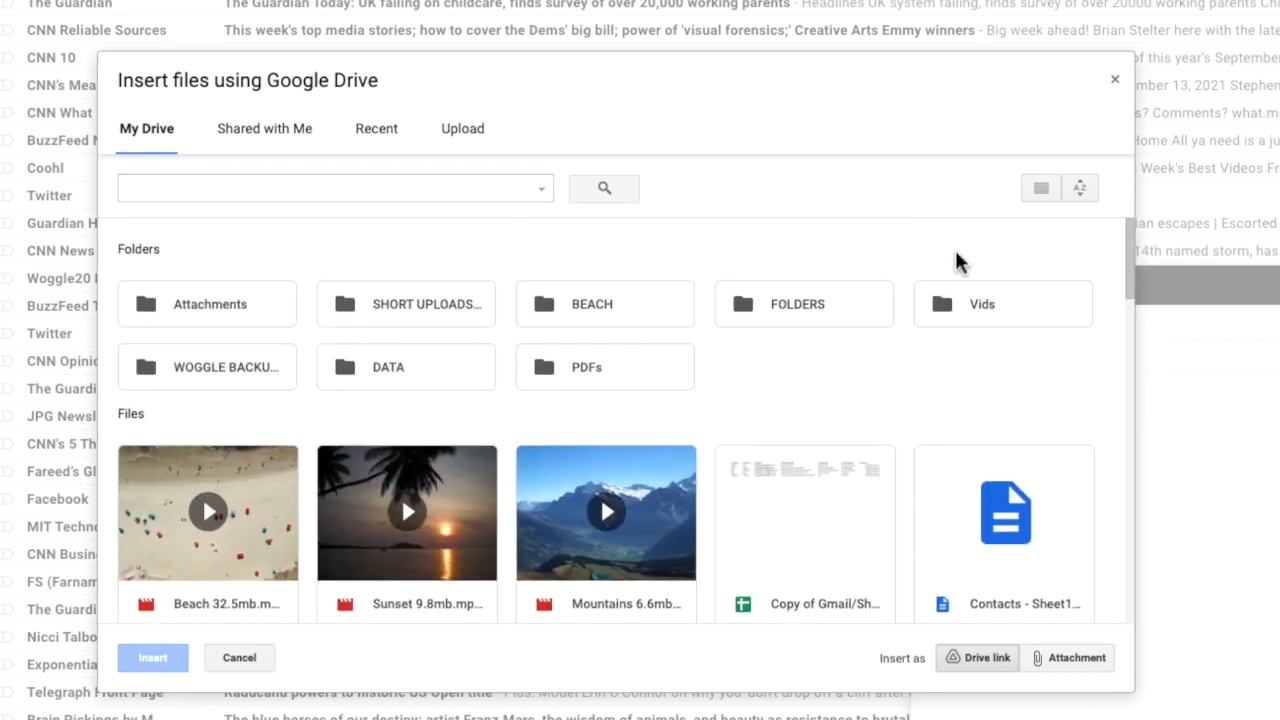
click(376, 128)
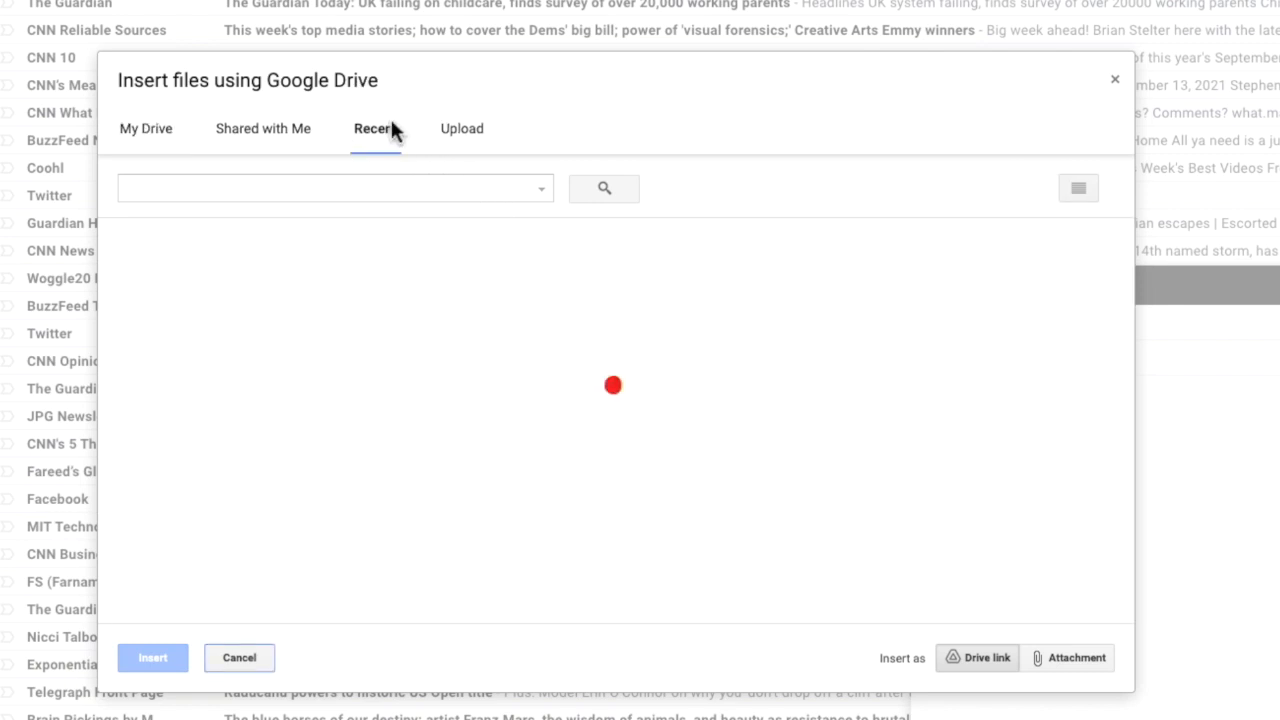
click(374, 128)
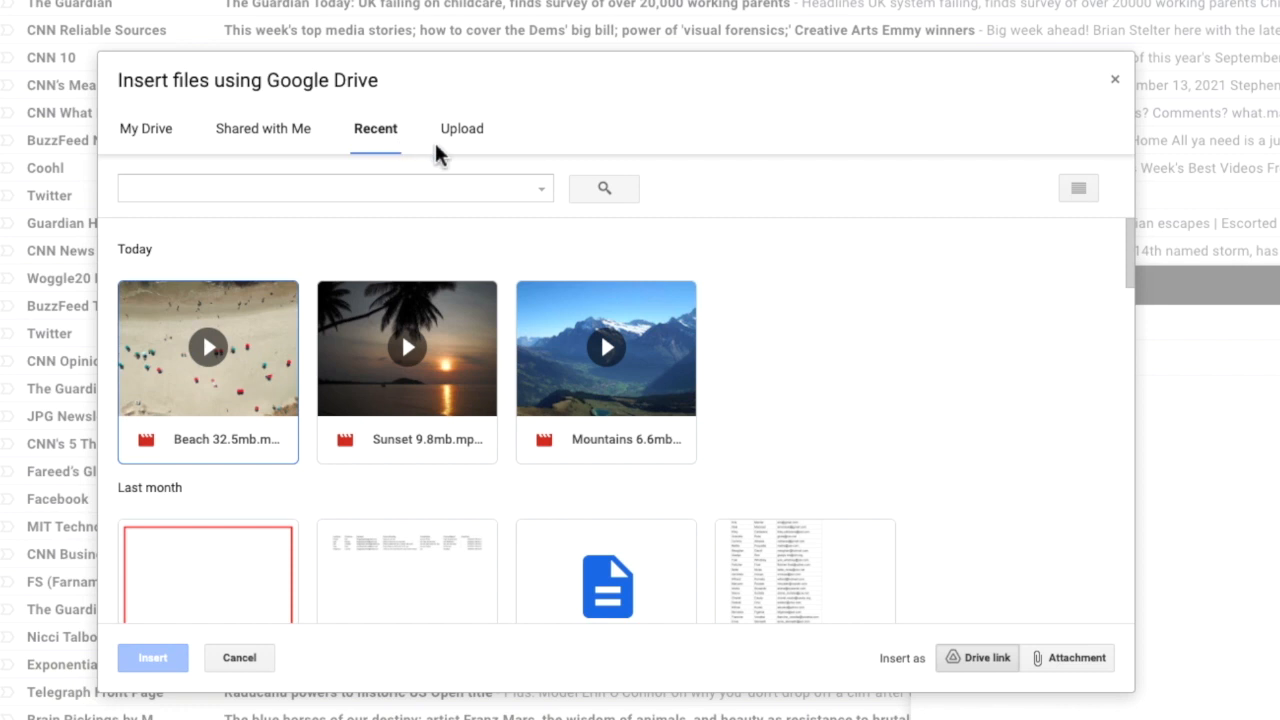
click(460, 128)
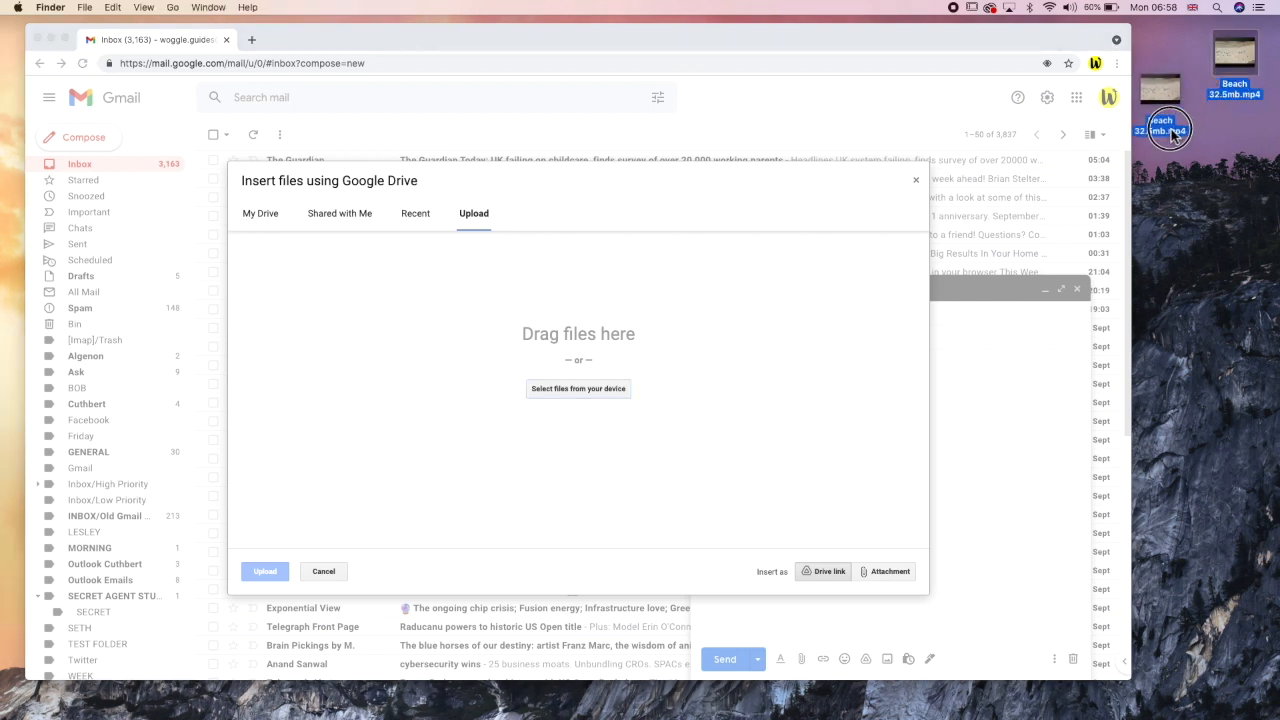
- Drag Beach 32.5mb.mp4 from the desktop into the Drive upload area
drag(1170, 130, 864, 324)
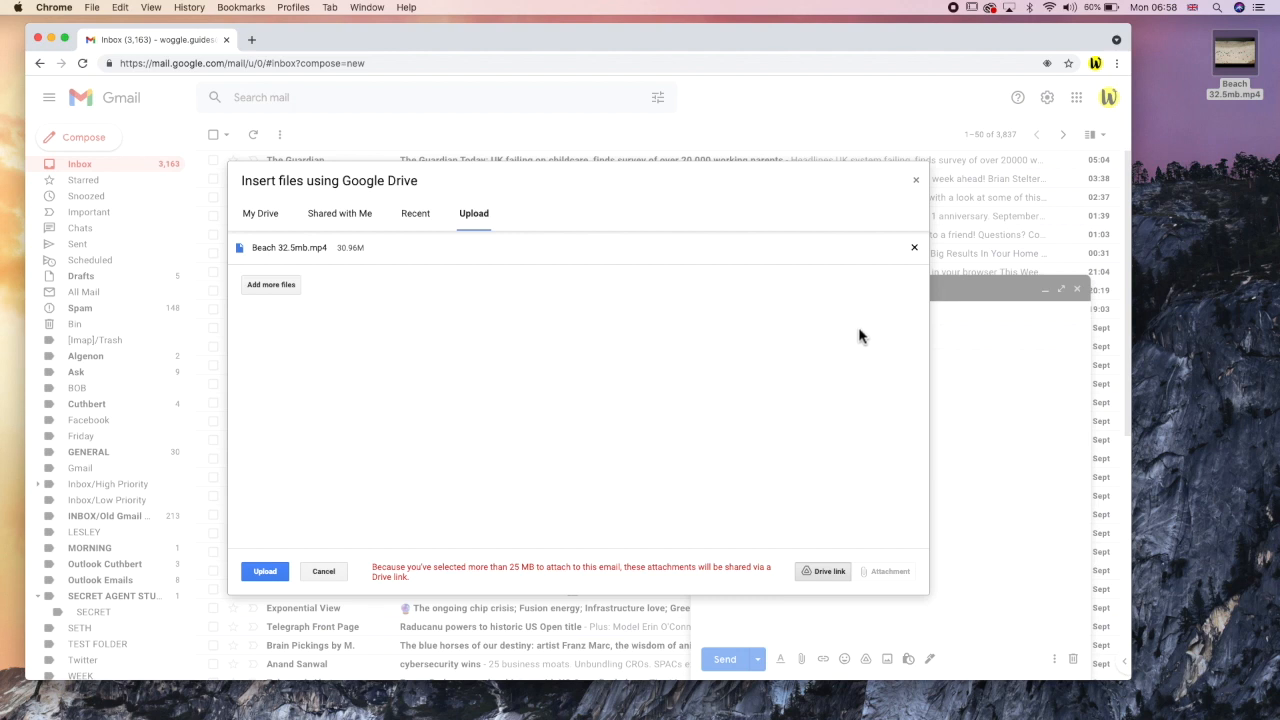
mouse_move(672, 380)
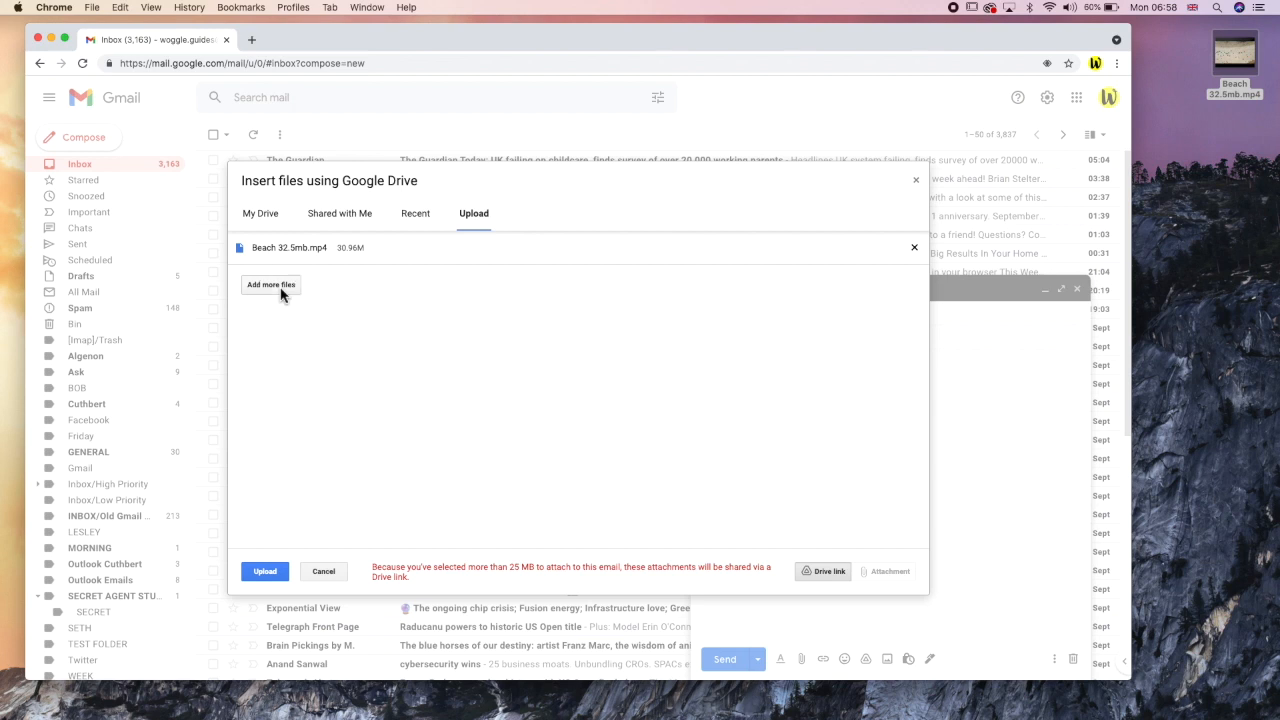
- Add Small town, Mountains and Village from MOVIES and upload all four videos as Drive links
click(272, 284)
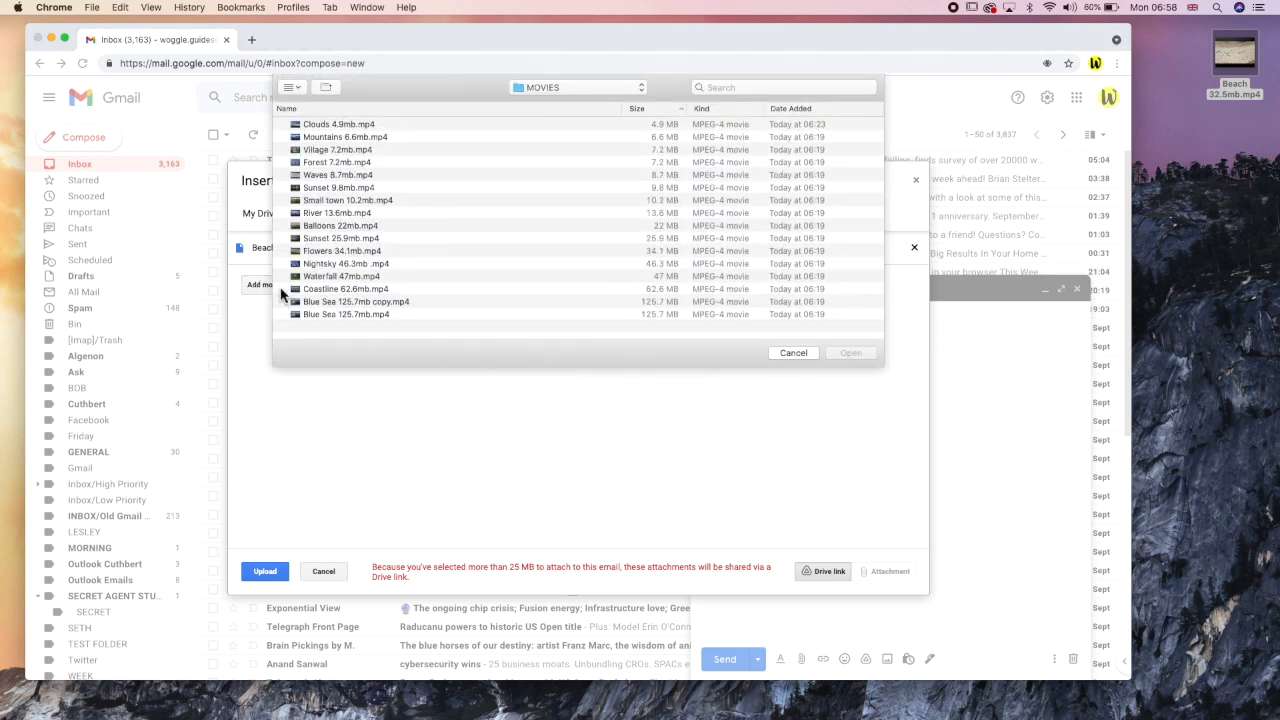
mouse_move(330, 202)
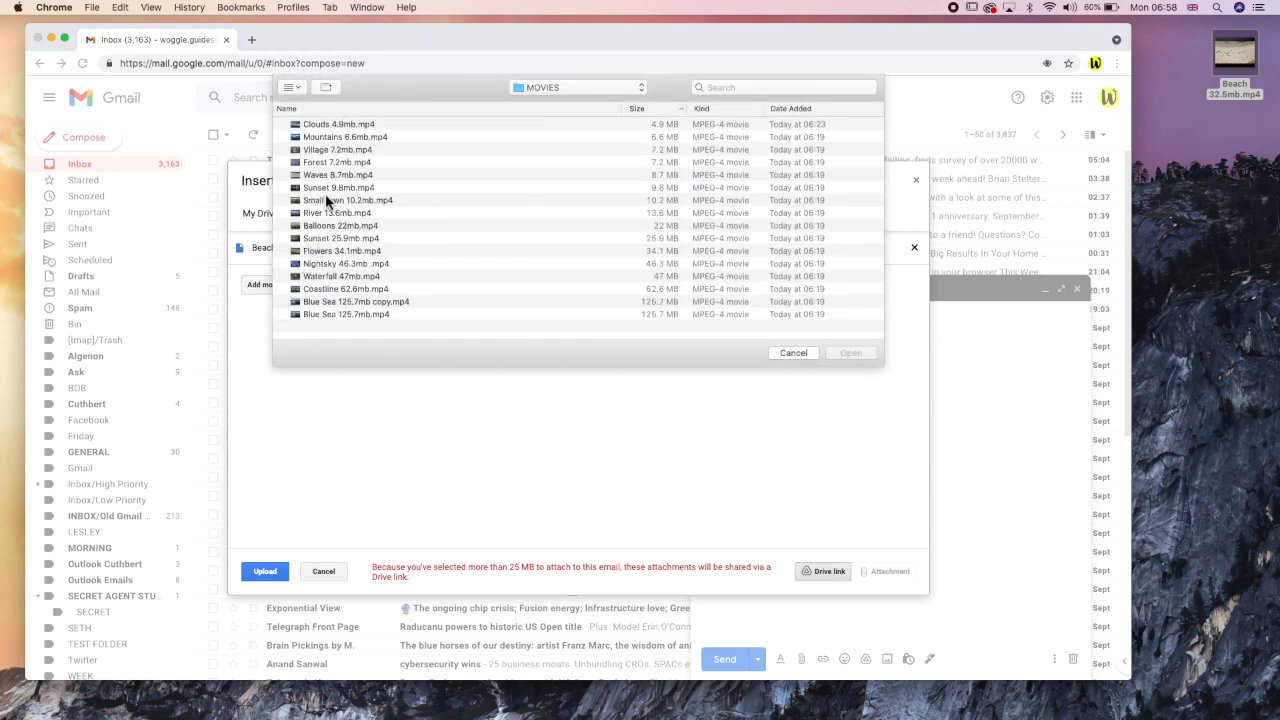
click(340, 200)
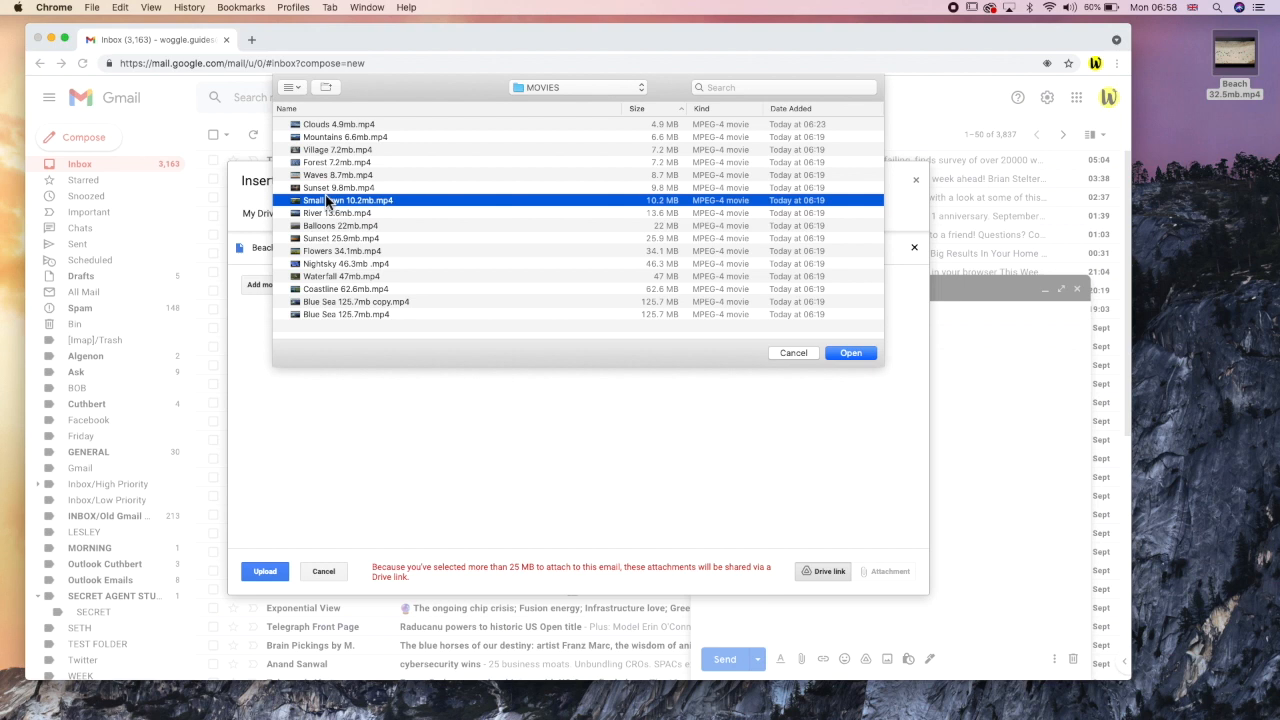
click(340, 148)
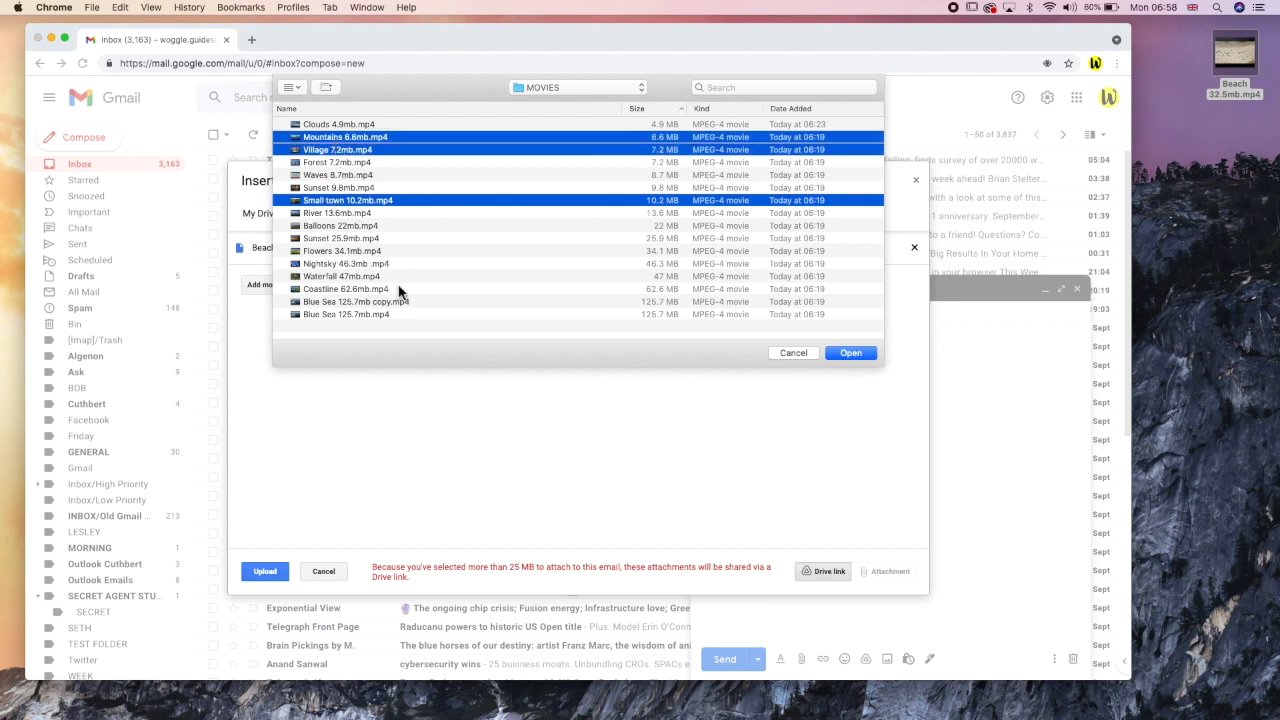
mouse_move(840, 364)
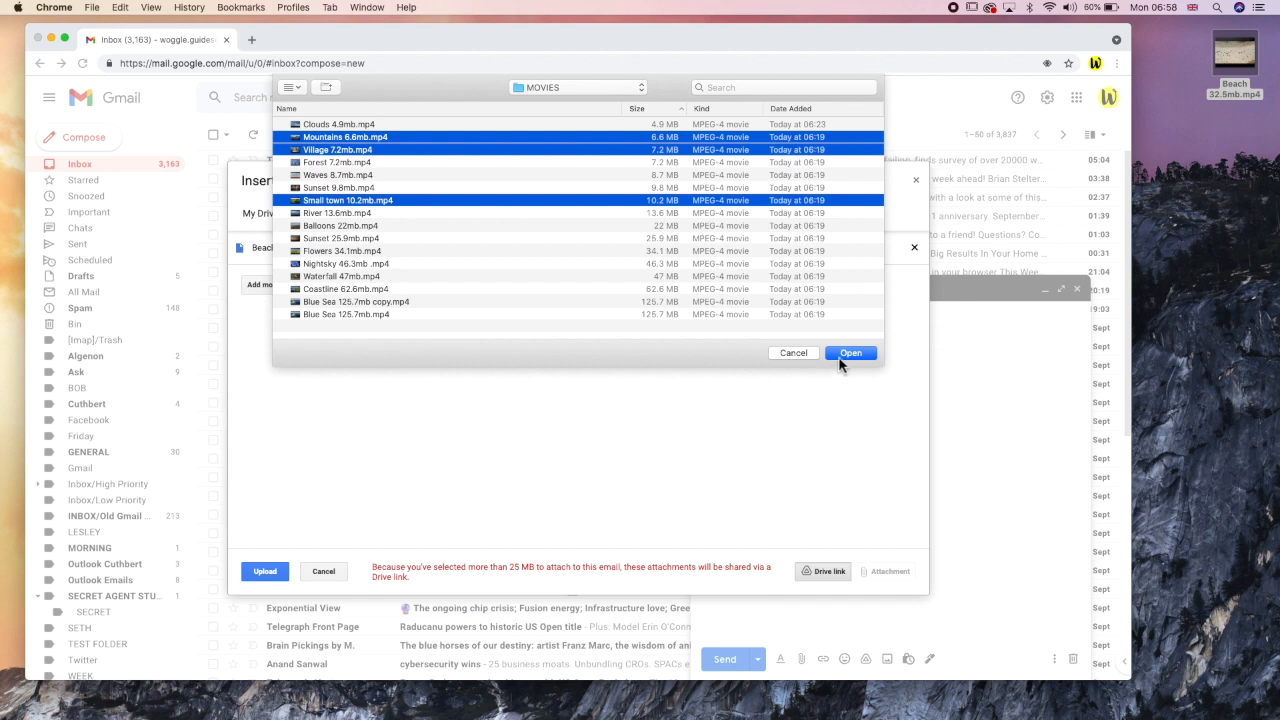
click(850, 352)
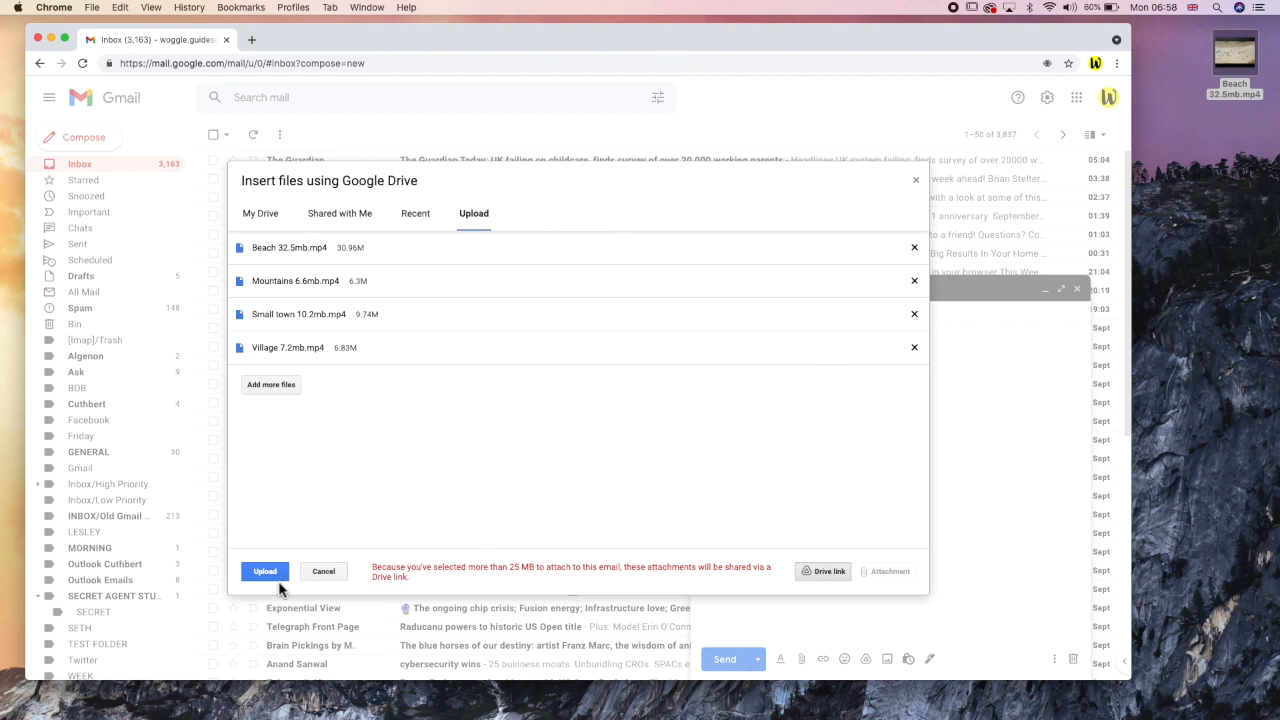
click(264, 572)
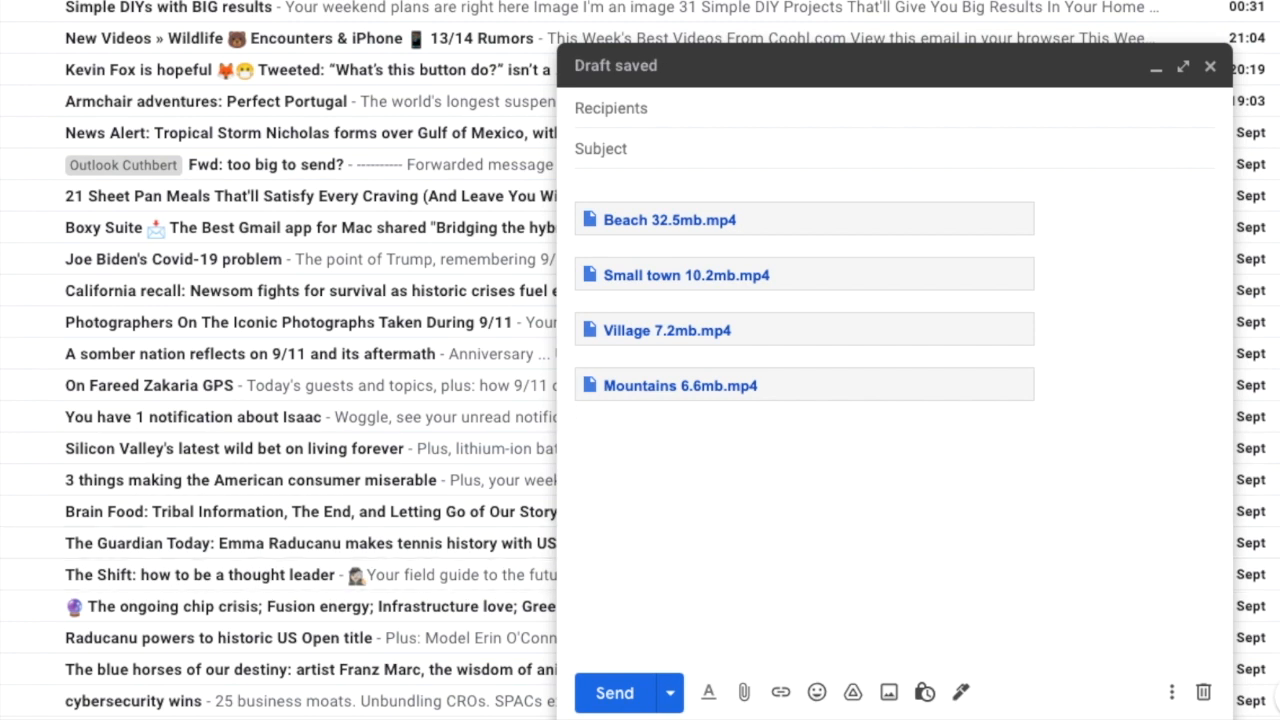
- Address the message, set subject 'Videos for you', and keep anyone-with-link view-only sharing
click(600, 108)
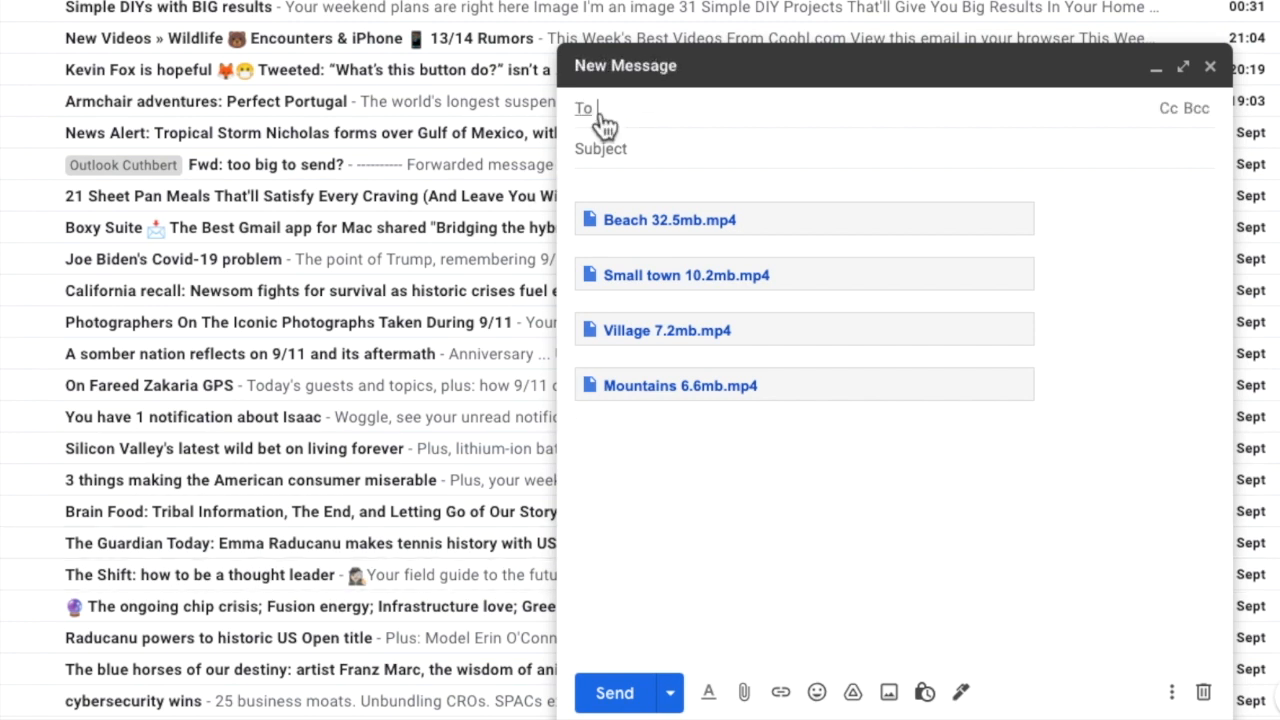
text(Videos for you)
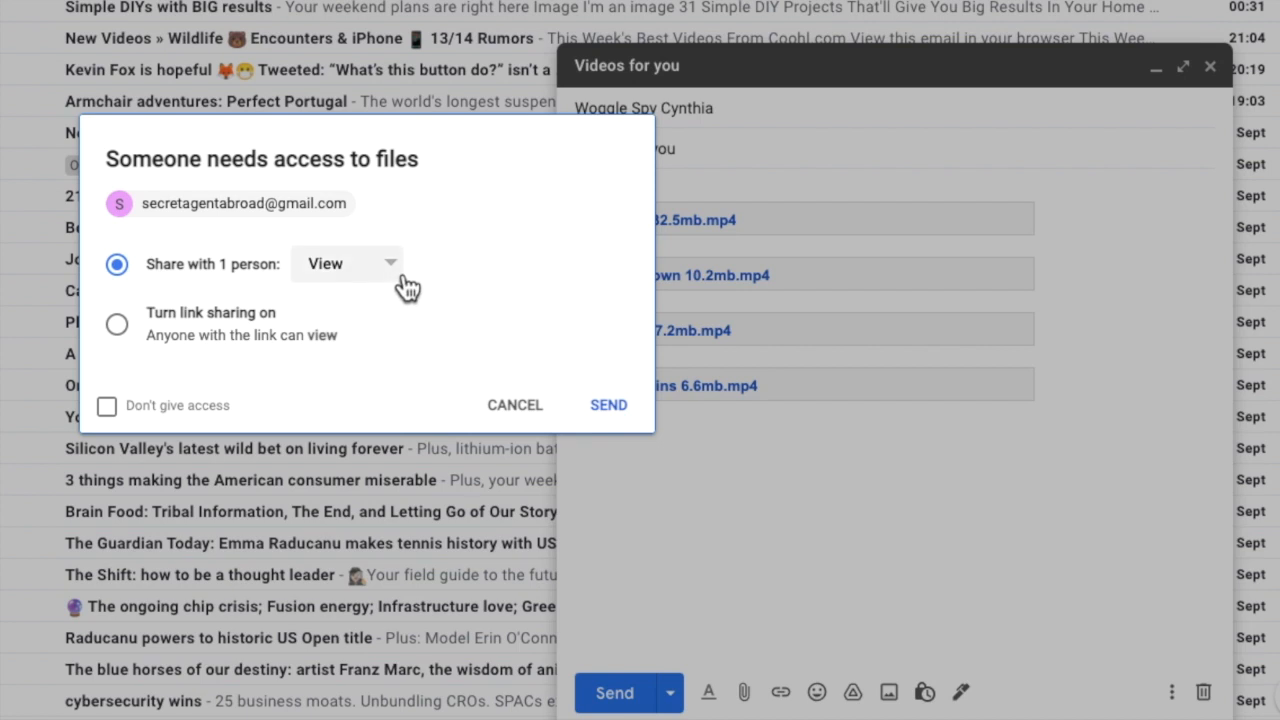
click(348, 264)
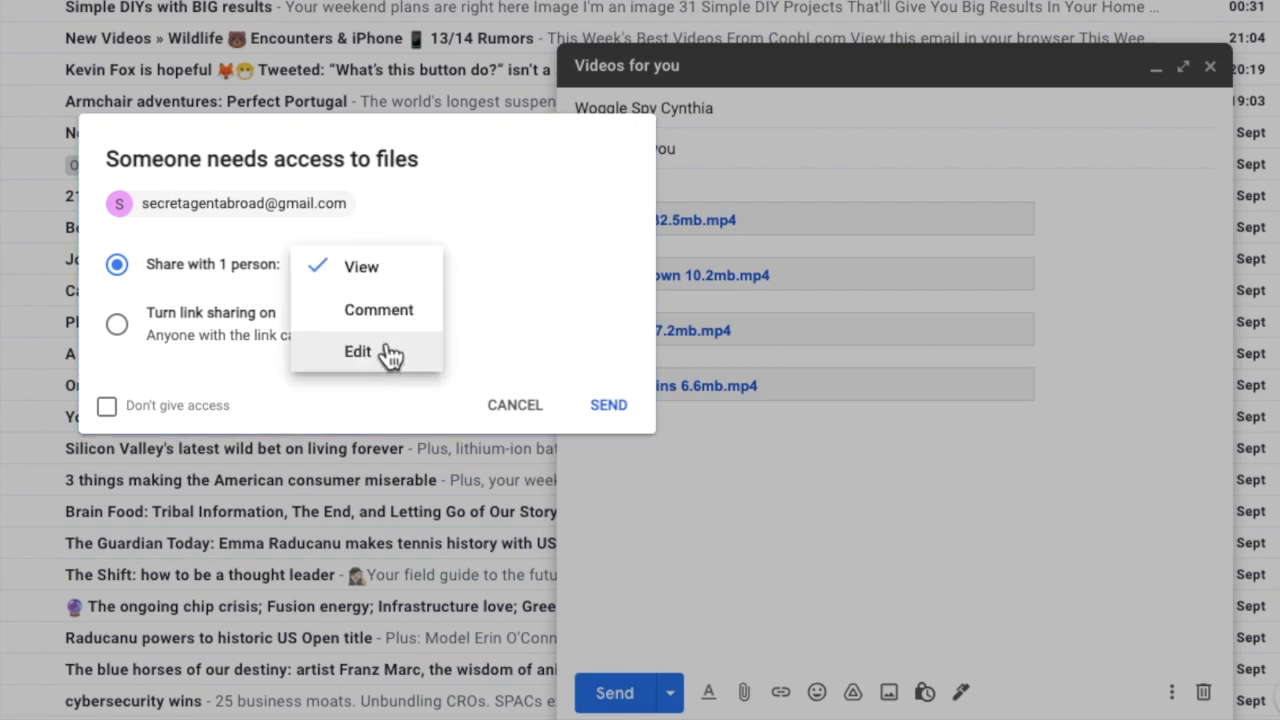
mouse_move(390, 284)
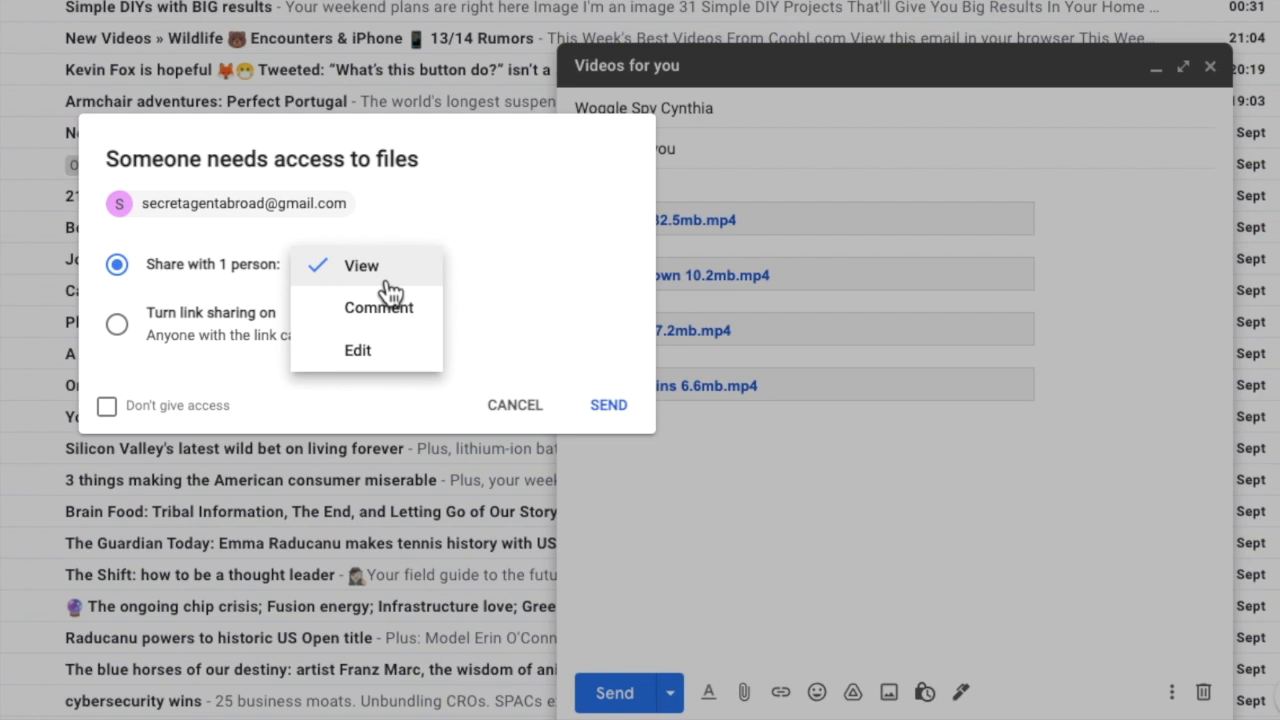
click(360, 264)
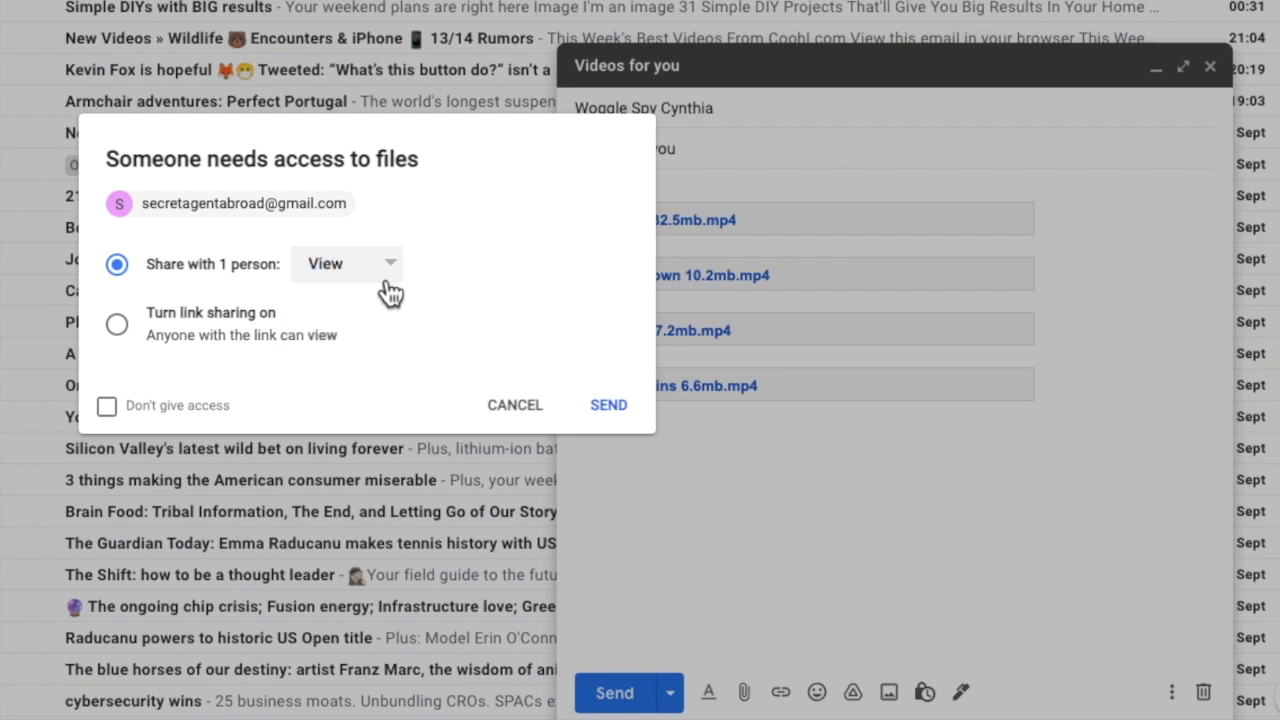
click(116, 324)
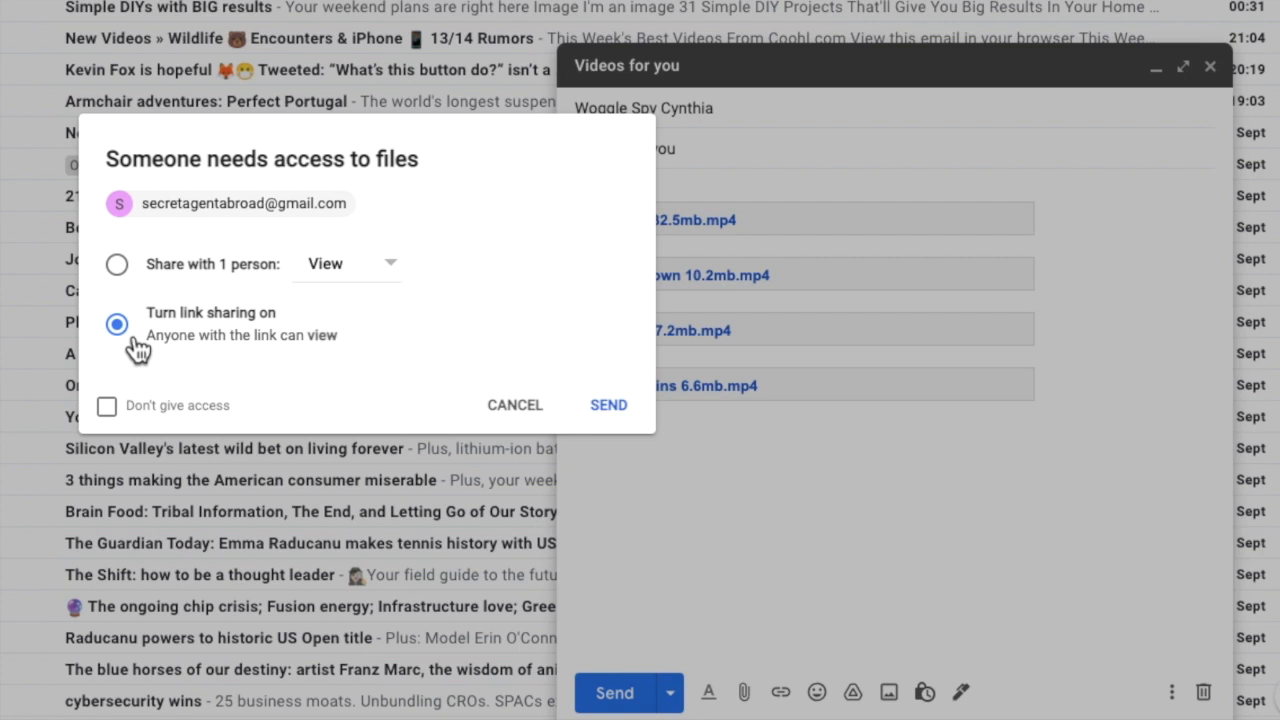
mouse_move(292, 448)
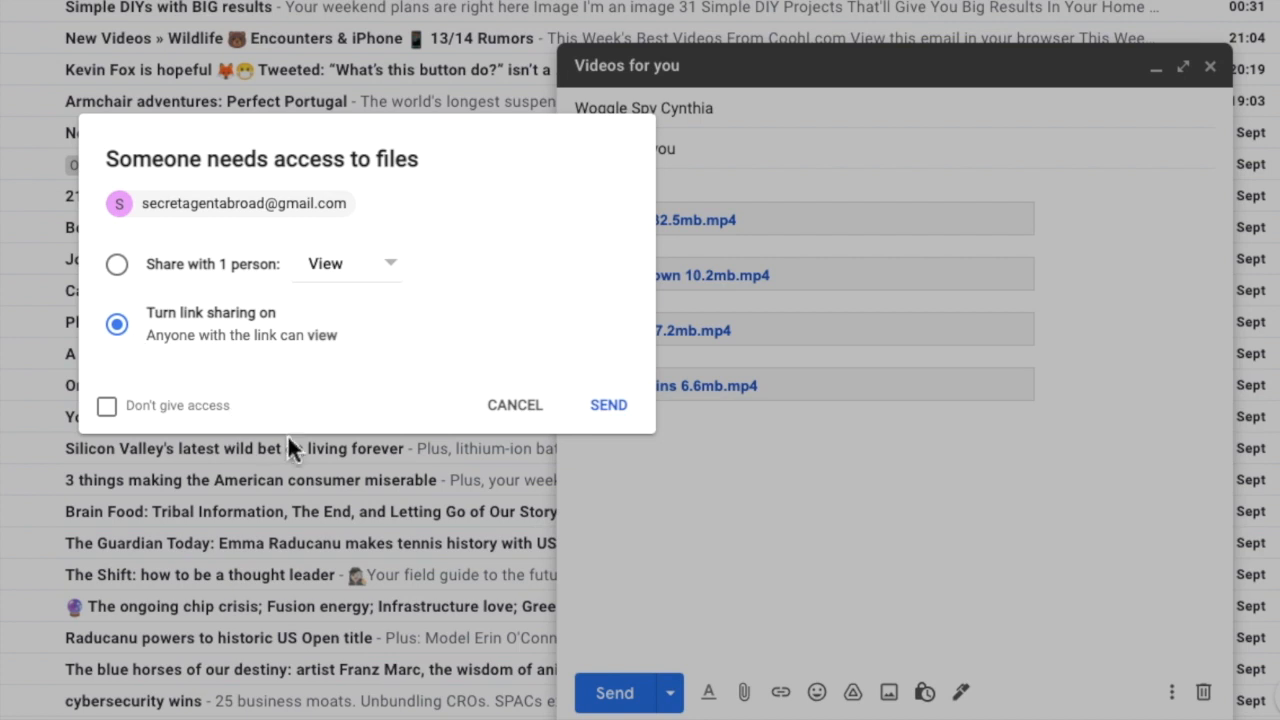
mouse_move(608, 404)
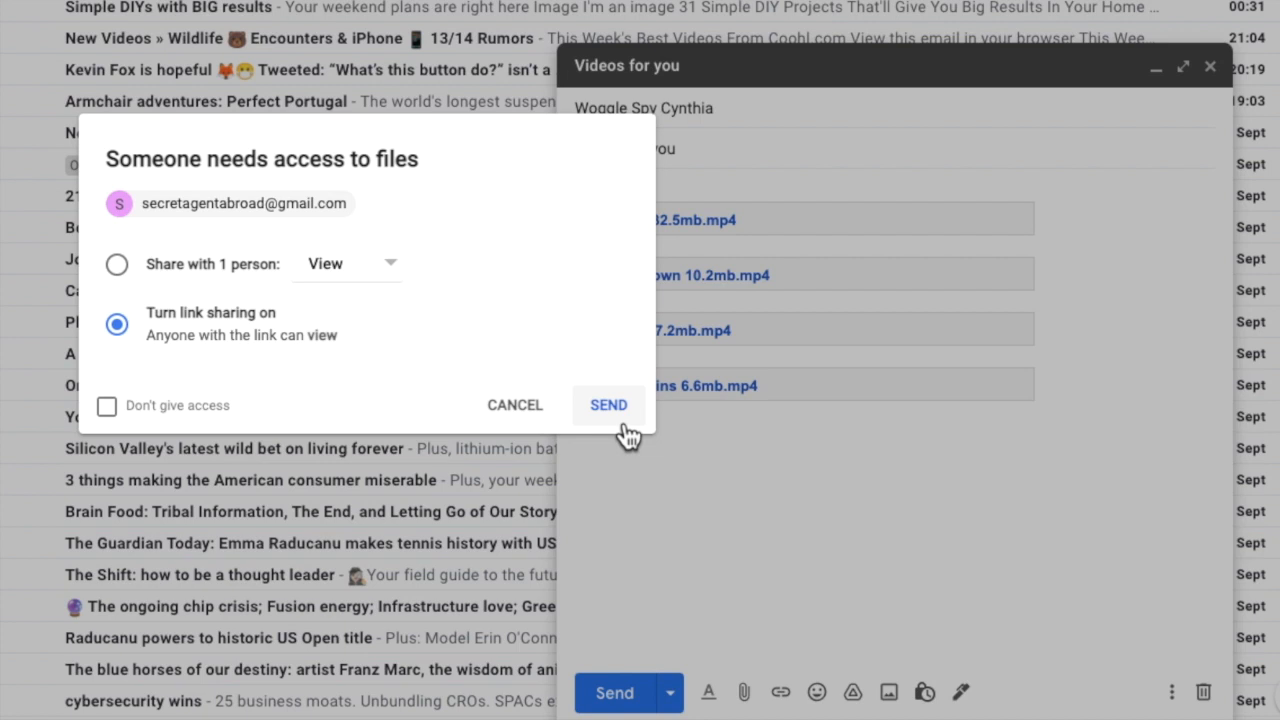